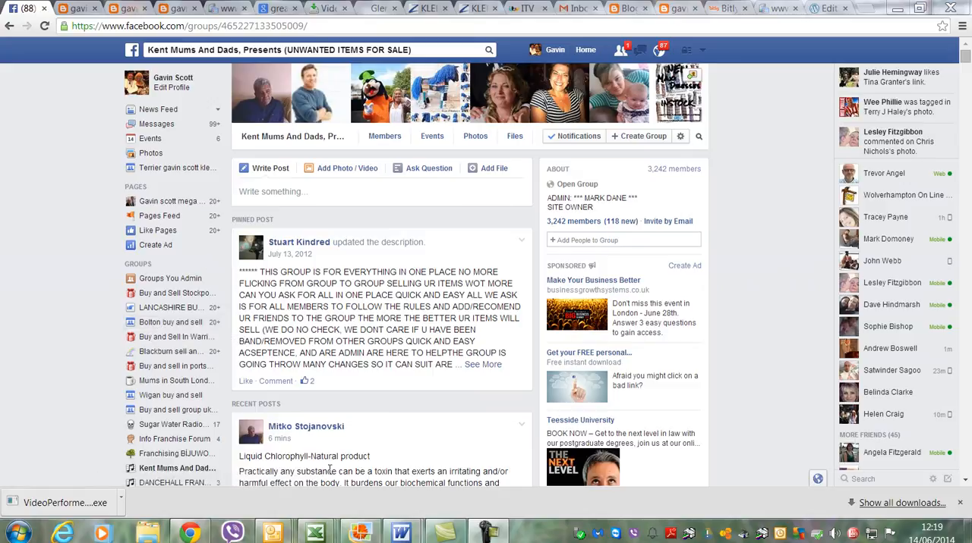
{"action": "mouse_move", "coordinate": [365, 213]}
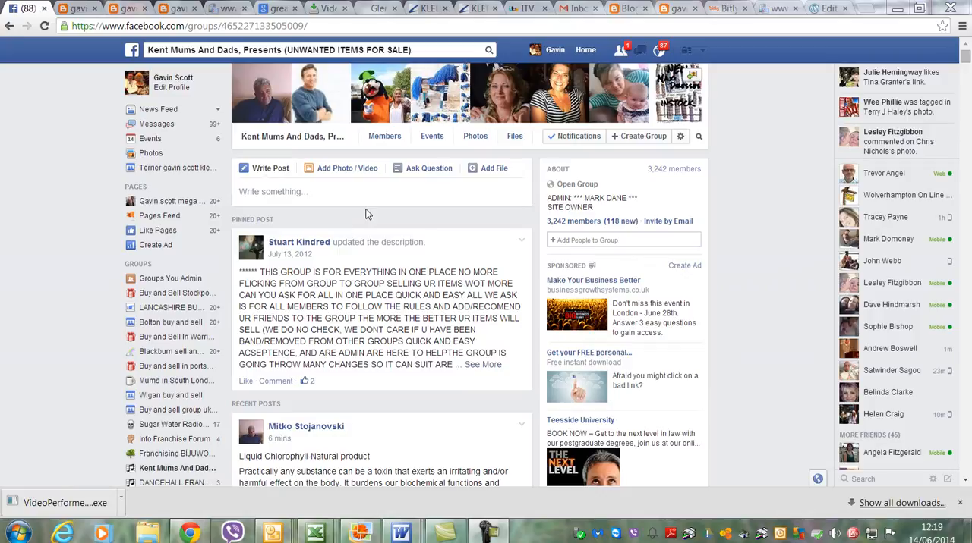
{"action": "mouse_move", "coordinate": [188, 68]}
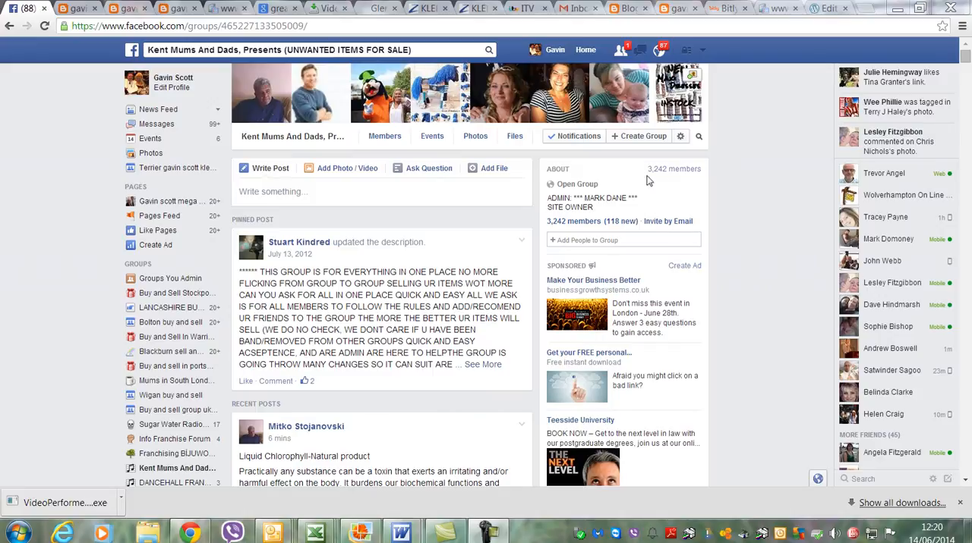
{"action": "mouse_move", "coordinate": [671, 181]}
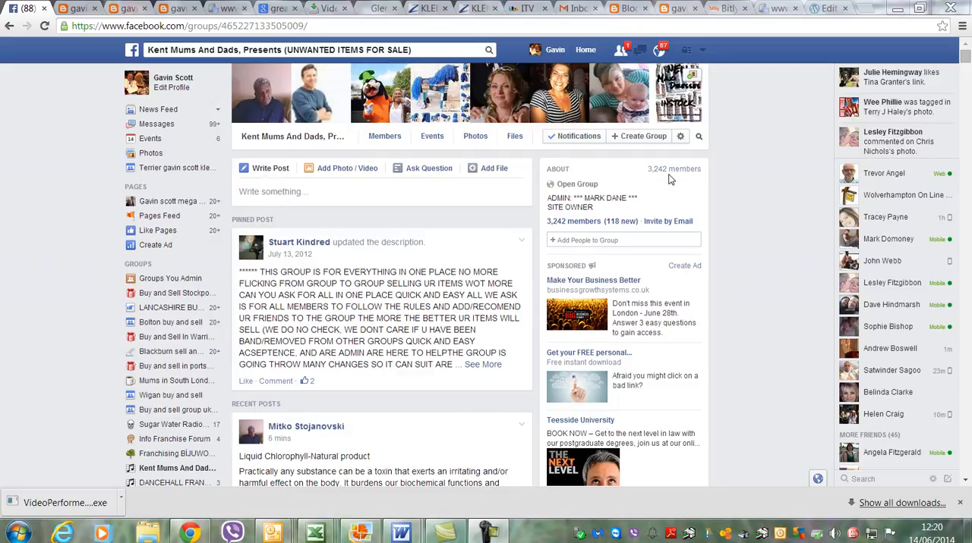
{"action": "mouse_move", "coordinate": [355, 310]}
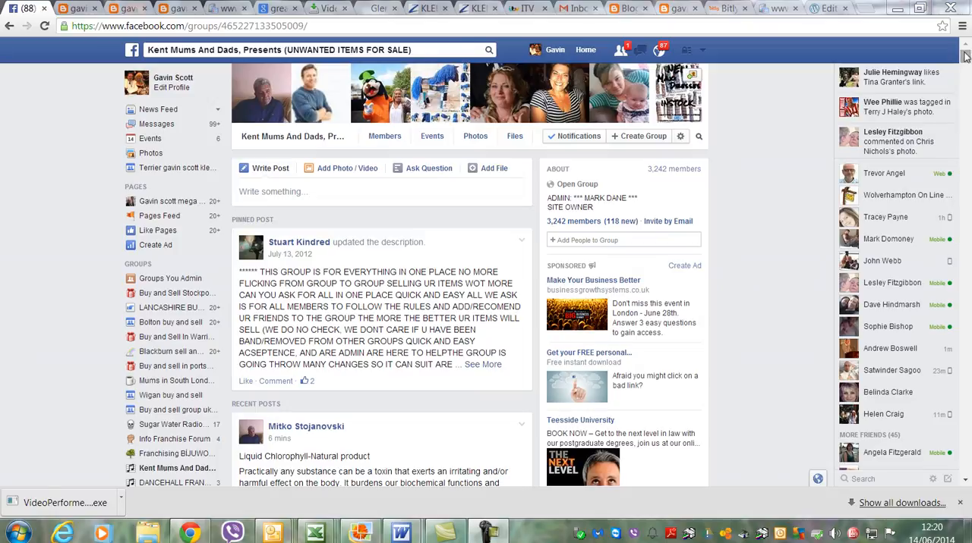
Scroll down through the Kent Mums And Dads group feed.
{"action": "scroll", "scroll_direction": "down", "scroll_amount": 3}
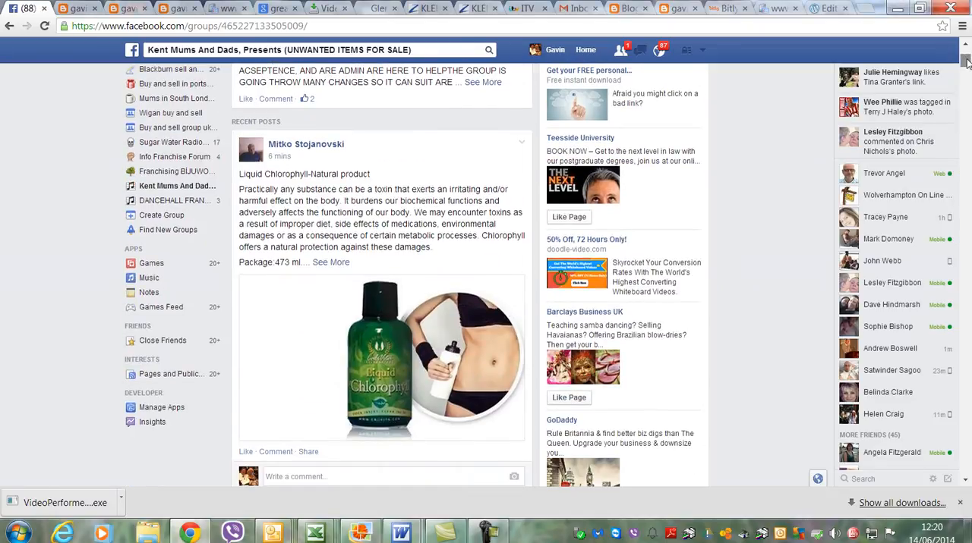
{"action": "scroll", "scroll_direction": "down", "scroll_amount": 3}
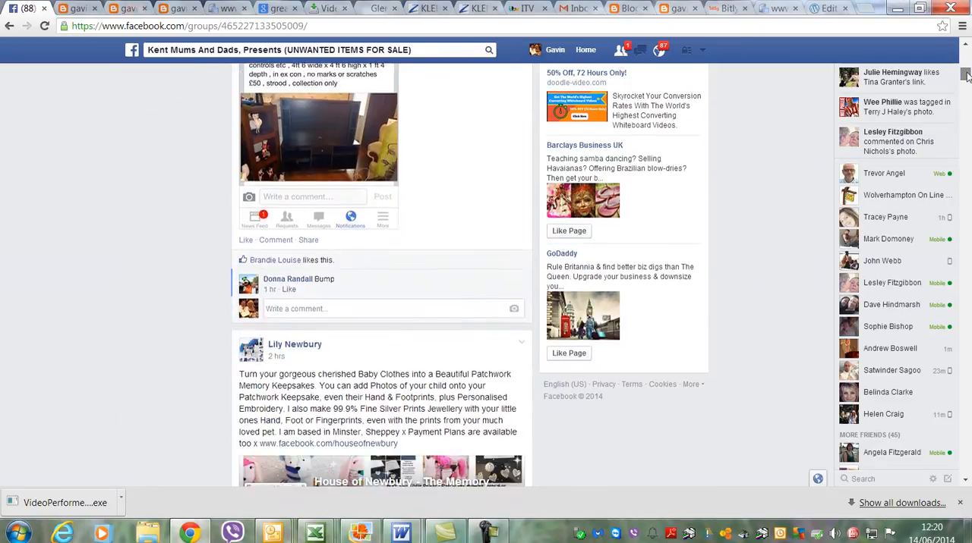
{"action": "scroll", "scroll_direction": "down", "scroll_amount": 3}
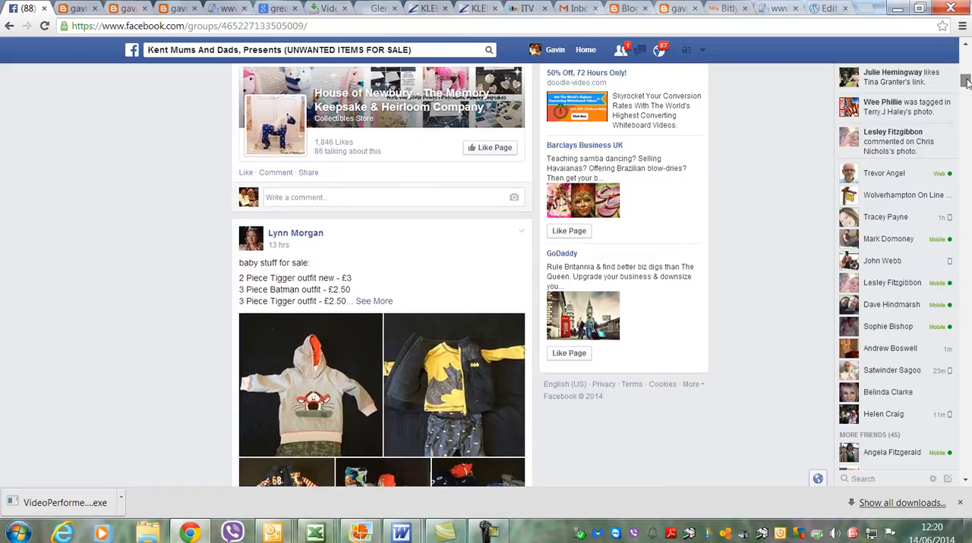
{"action": "scroll", "scroll_direction": "down", "scroll_amount": 3}
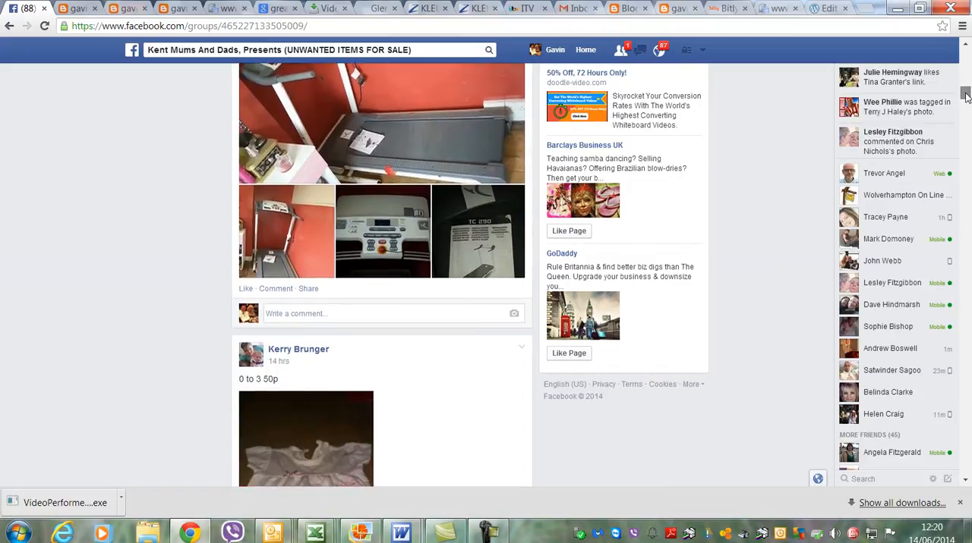
{"action": "scroll", "scroll_direction": "down", "scroll_amount": 3}
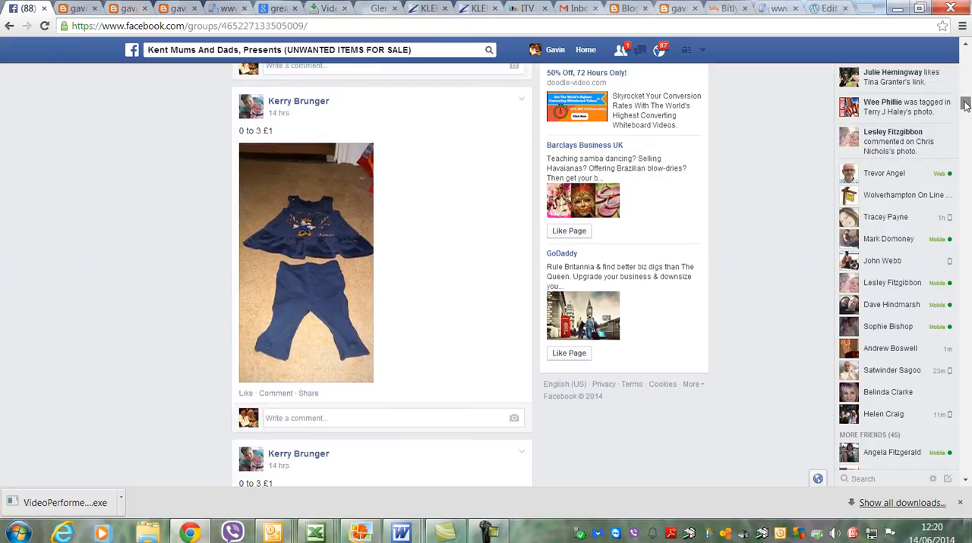
{"action": "scroll", "scroll_direction": "down", "scroll_amount": 3}
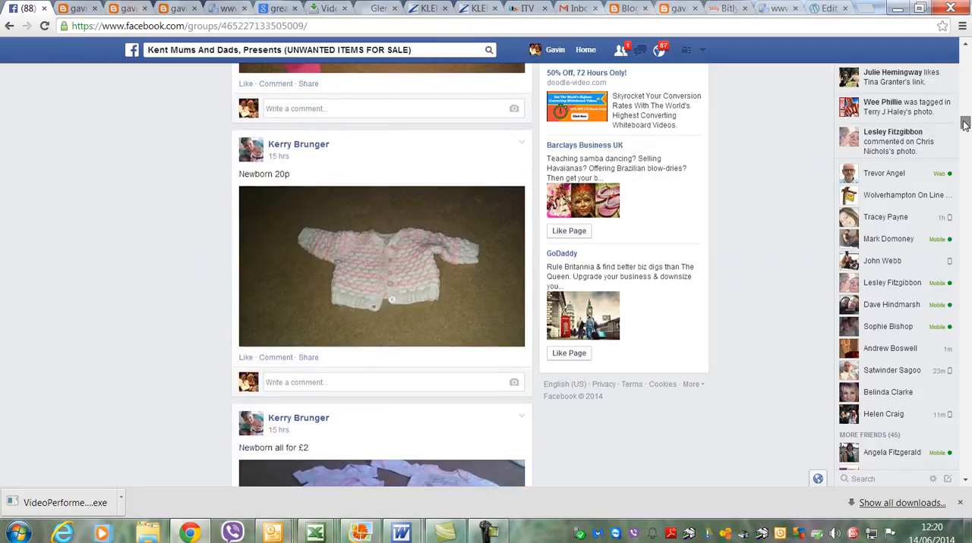
{"action": "scroll", "scroll_direction": "down", "scroll_amount": 3}
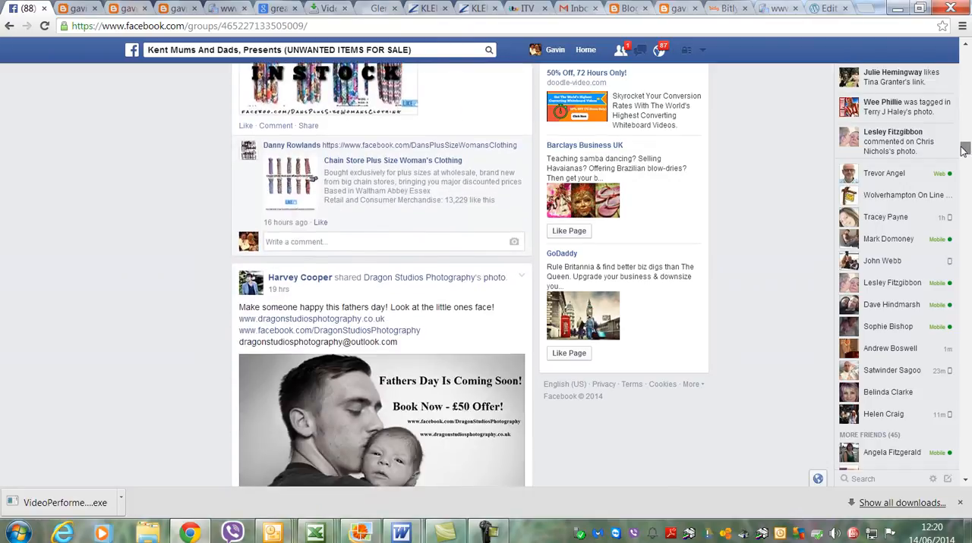
{"action": "scroll", "scroll_direction": "down", "scroll_amount": 3}
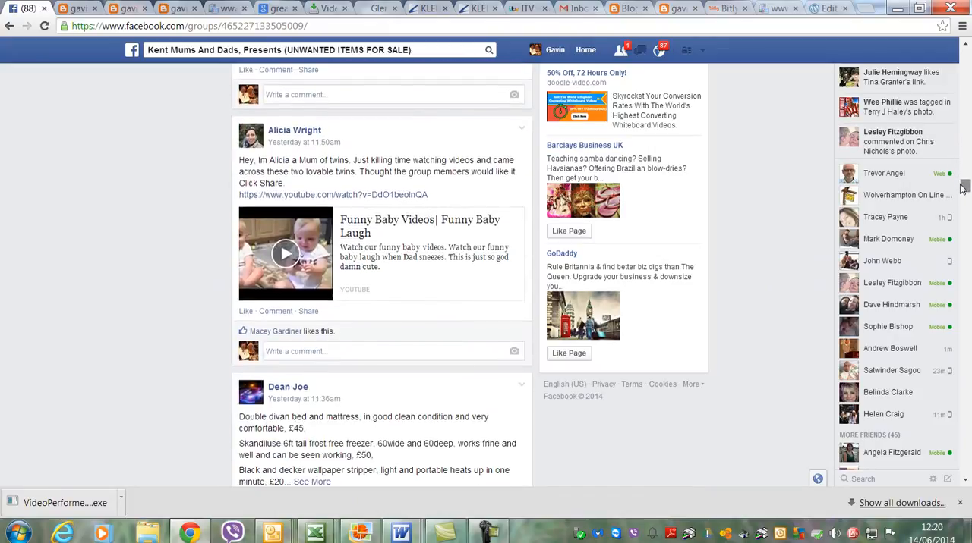
{"action": "scroll", "scroll_direction": "down", "scroll_amount": 3}
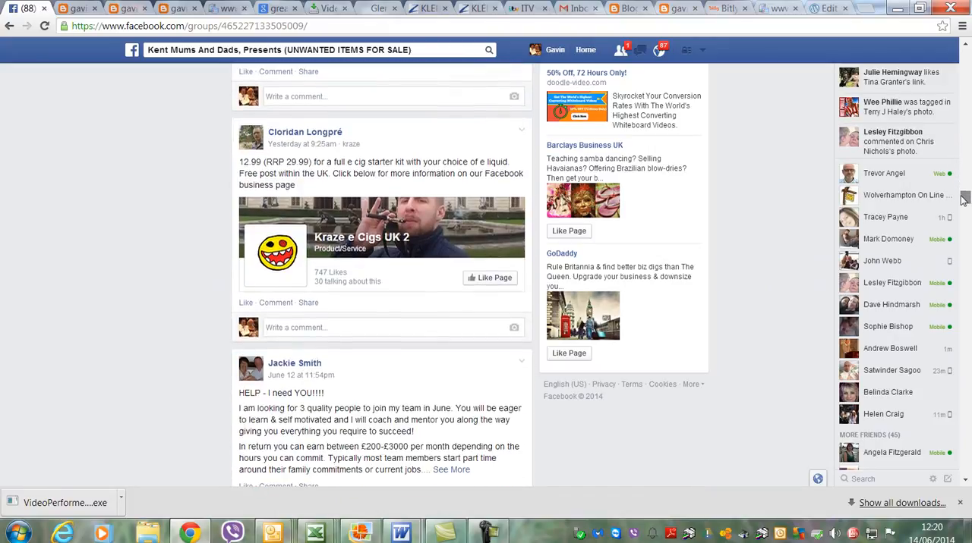
{"action": "scroll", "scroll_direction": "down", "scroll_amount": 3}
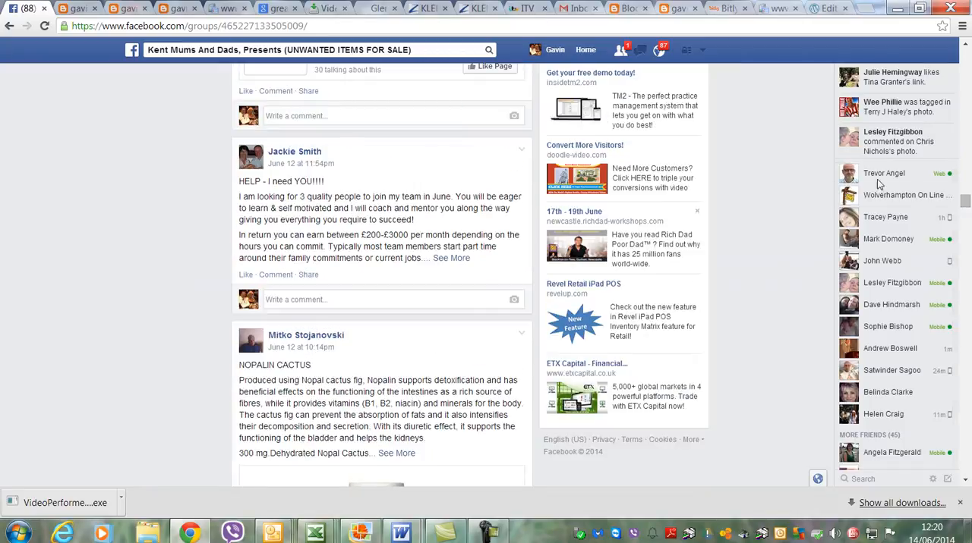
{"action": "scroll", "scroll_direction": "down", "scroll_amount": 3}
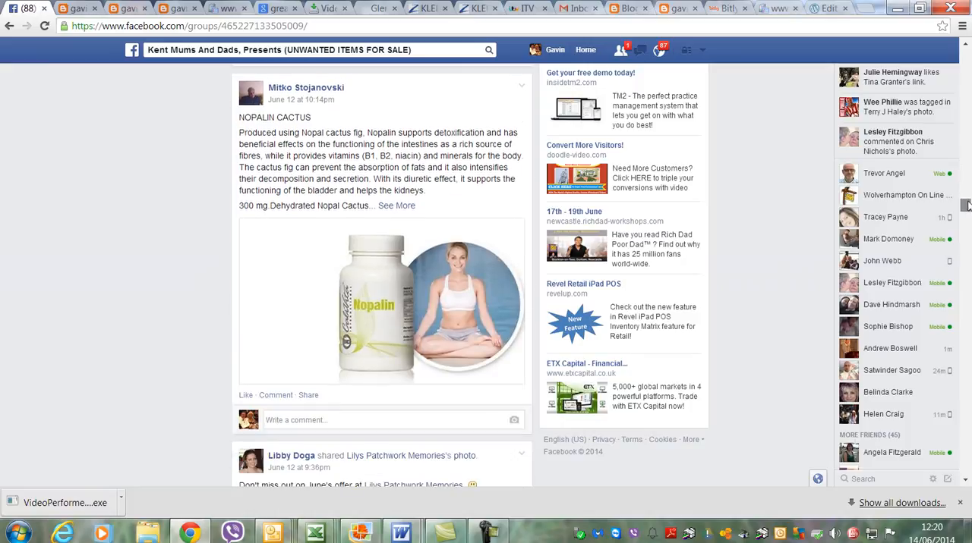
{"action": "scroll", "scroll_direction": "down", "scroll_amount": 3}
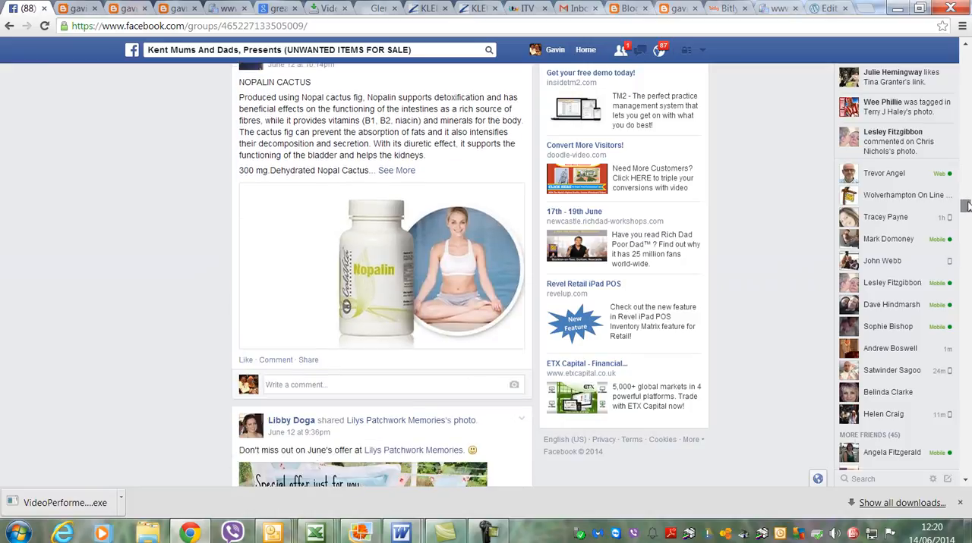
{"action": "scroll", "scroll_direction": "down", "scroll_amount": 3}
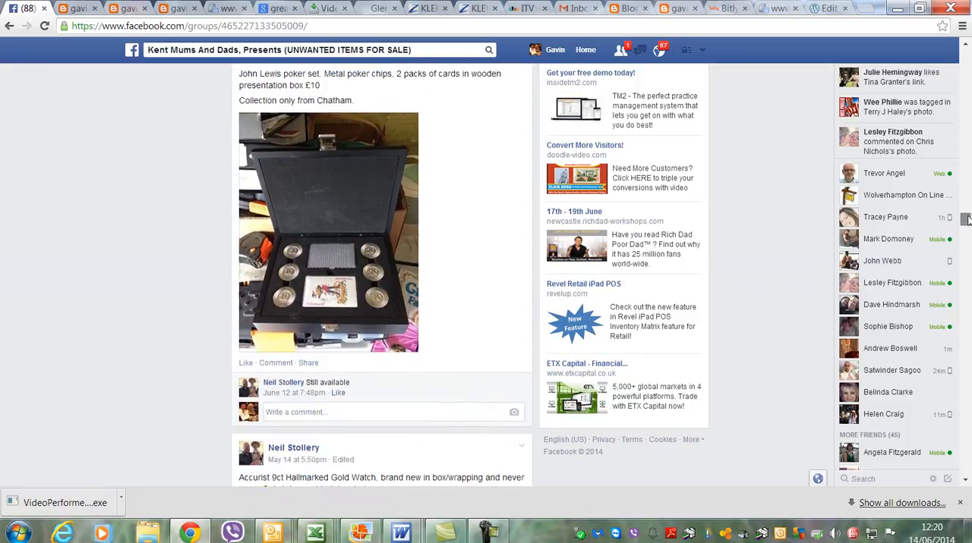
{"action": "scroll", "scroll_direction": "down", "scroll_amount": 3}
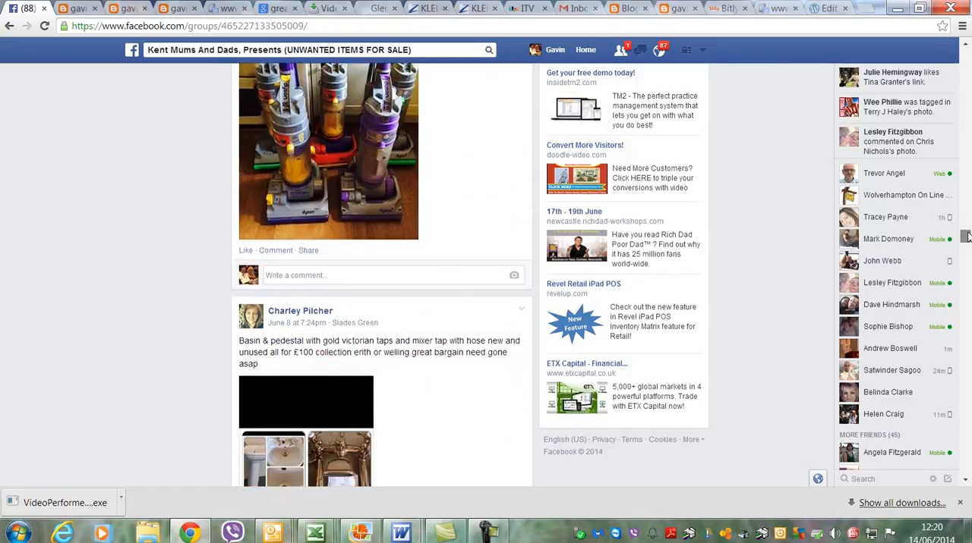
{"action": "scroll", "scroll_direction": "down", "scroll_amount": 3}
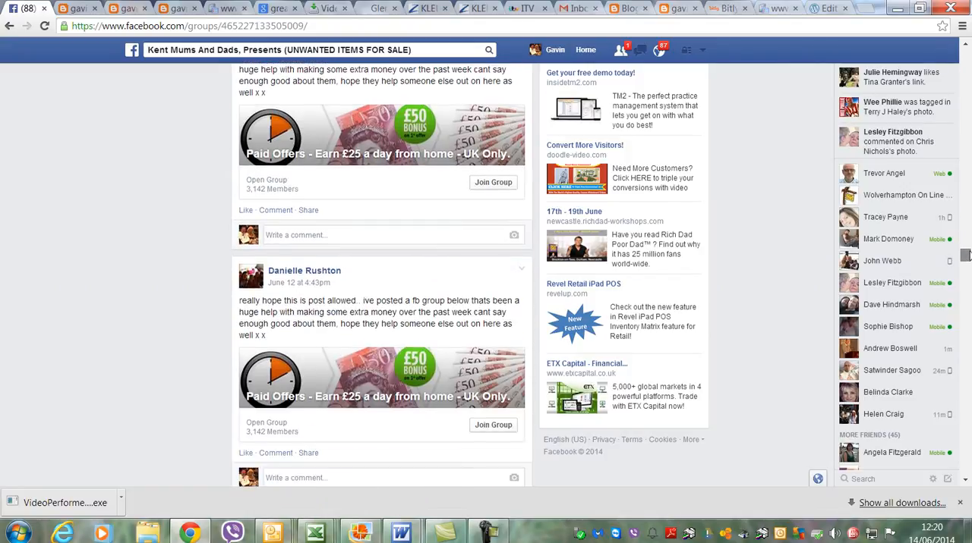
{"action": "scroll", "scroll_direction": "down", "scroll_amount": 3}
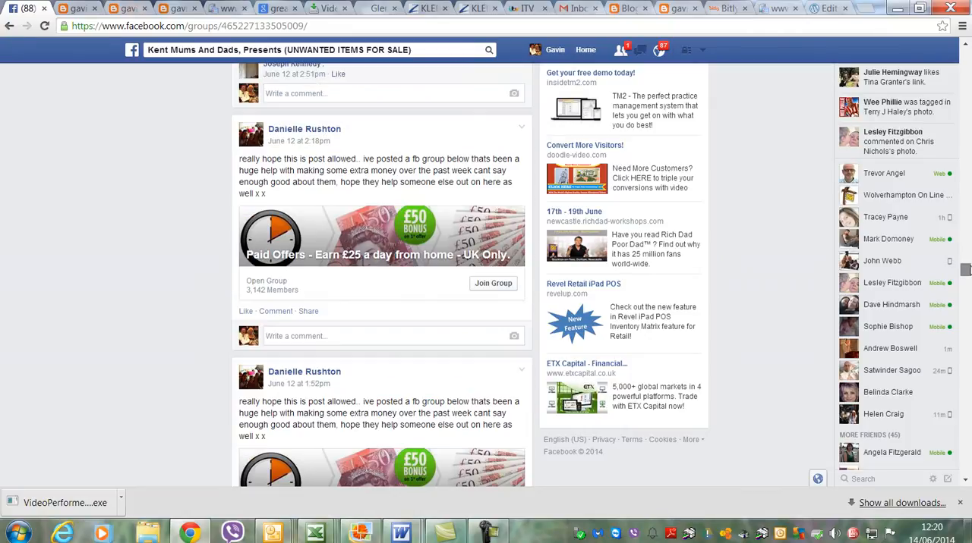
{"action": "scroll", "scroll_direction": "down", "scroll_amount": 3}
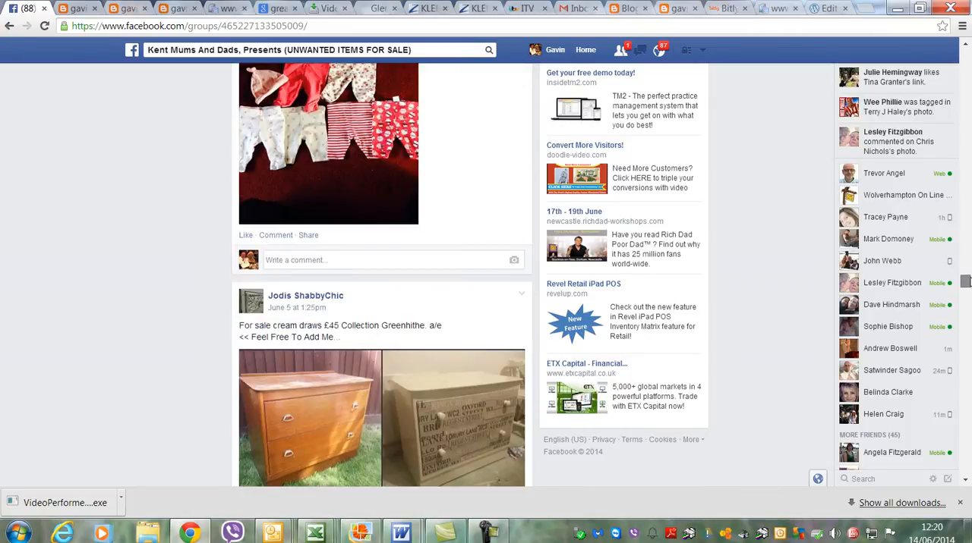
{"action": "scroll", "scroll_direction": "down", "scroll_amount": 3}
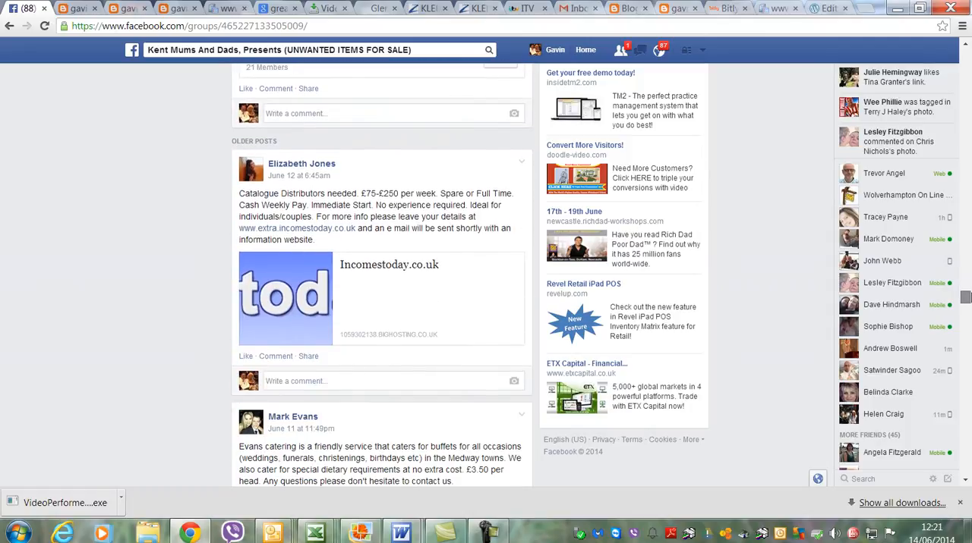
{"action": "scroll", "scroll_direction": "down", "scroll_amount": 3}
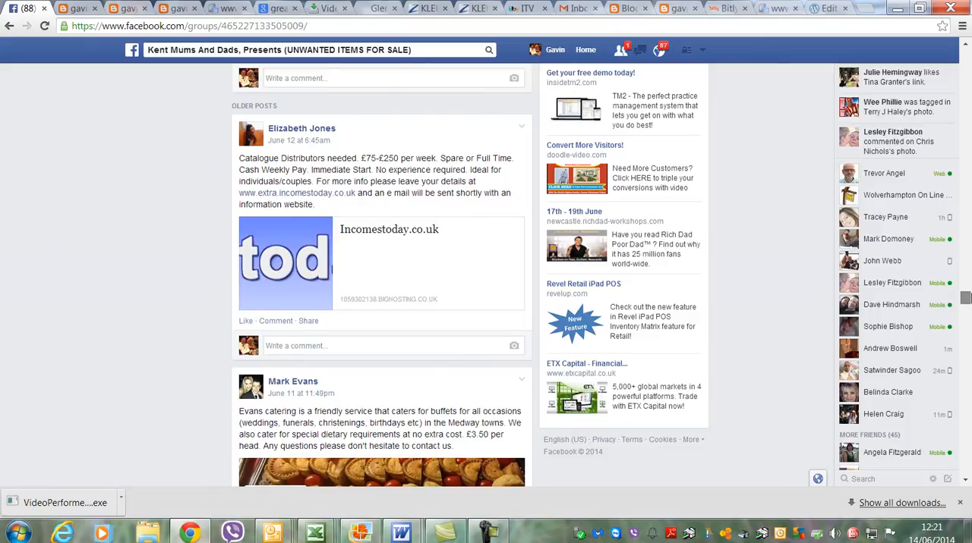
{"action": "scroll", "scroll_direction": "down", "scroll_amount": 3}
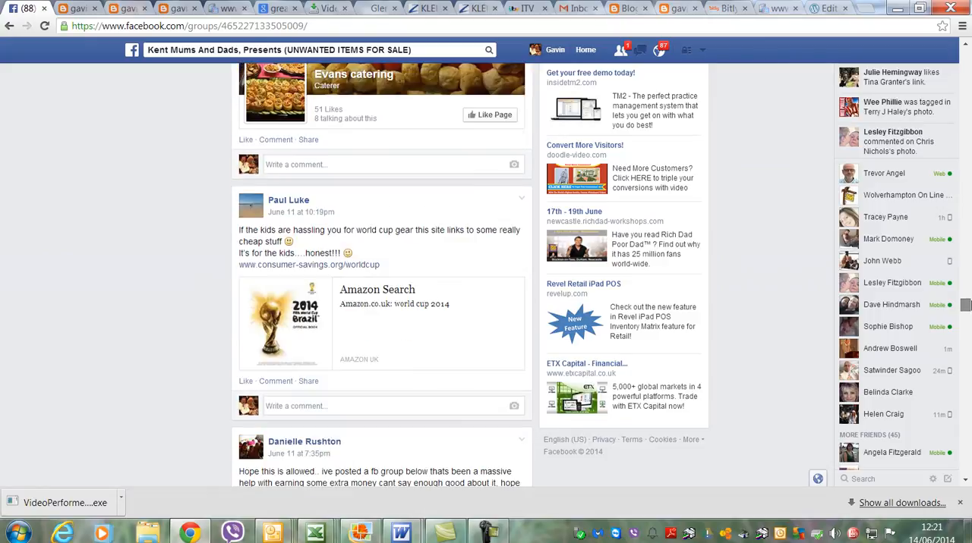
{"action": "scroll", "scroll_direction": "down", "scroll_amount": 3}
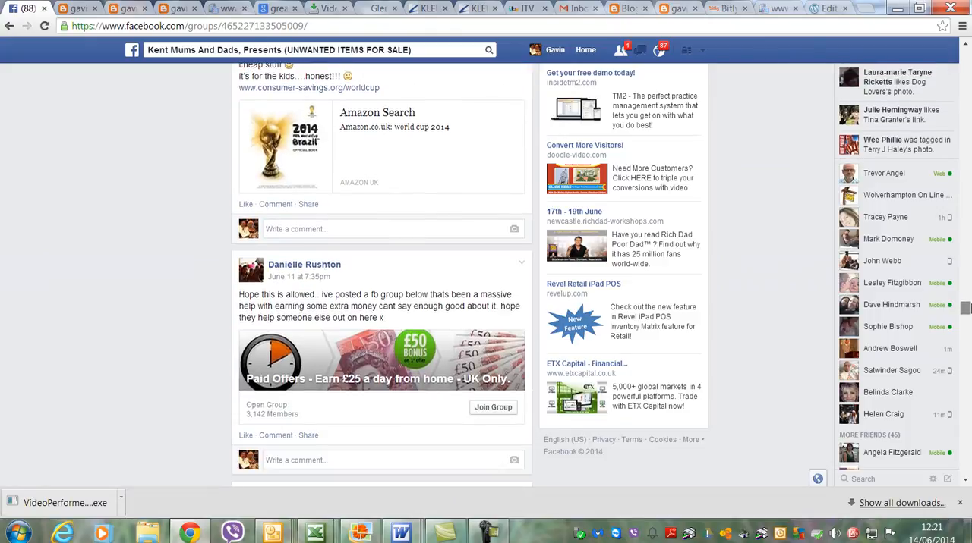
{"action": "scroll", "scroll_direction": "down", "scroll_amount": 3}
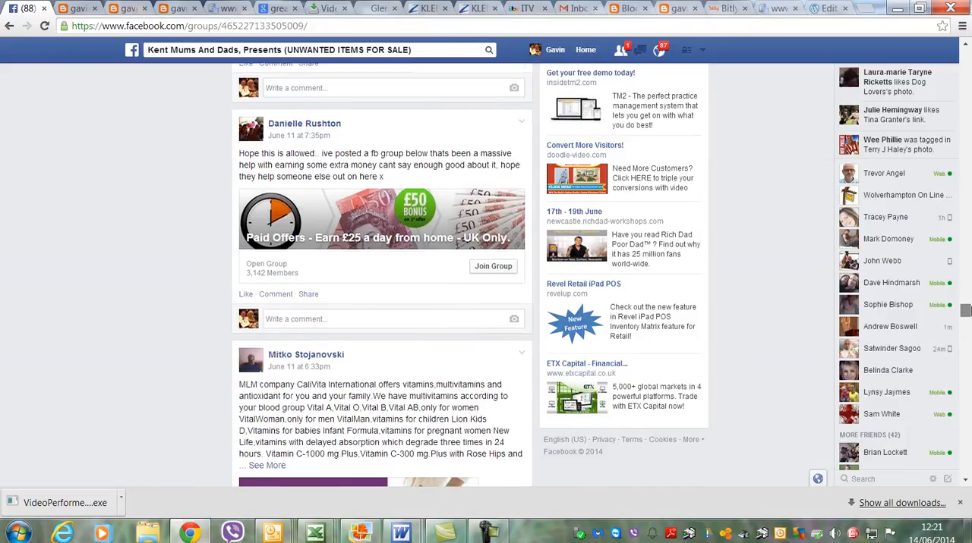
{"action": "scroll", "scroll_direction": "down", "scroll_amount": 3}
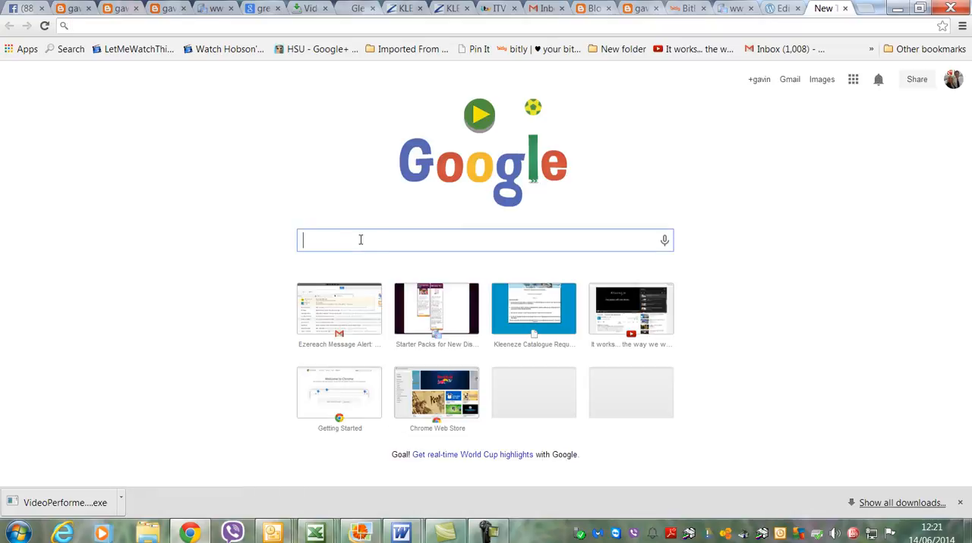
Search Google for iPiccy in a new tab and open the iPiccy photo editor home page.
{"action": "type", "text": "ipicc"}
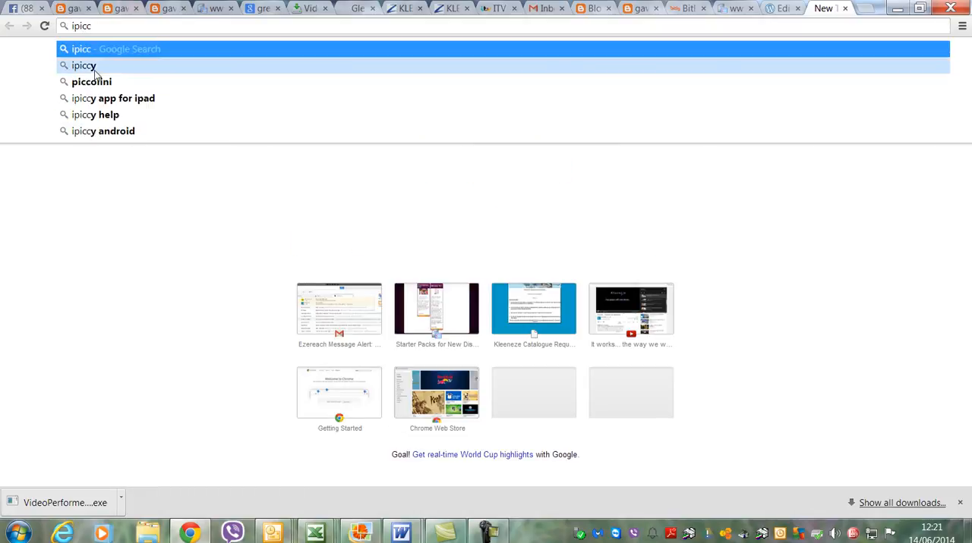
{"action": "left_click", "coordinate": [84, 65]}
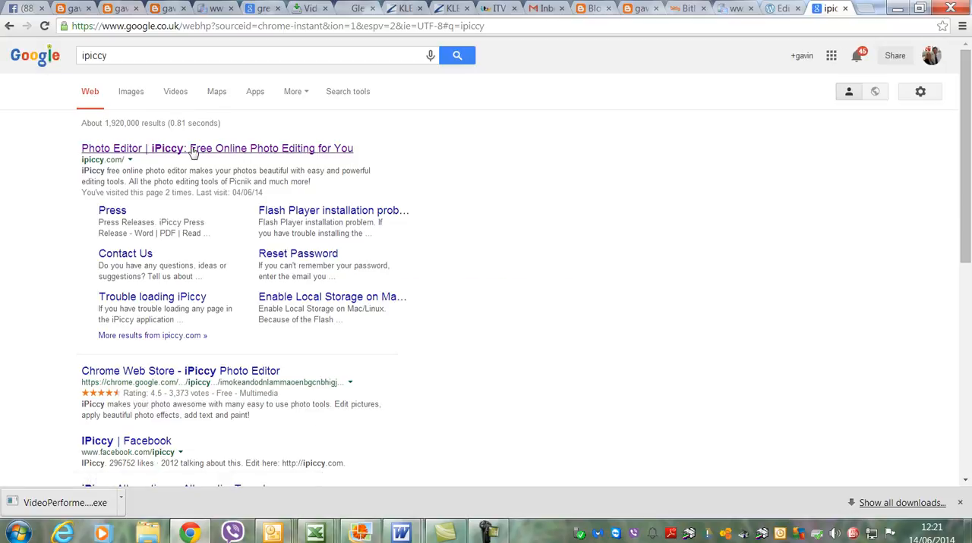
{"action": "left_click", "coordinate": [217, 148]}
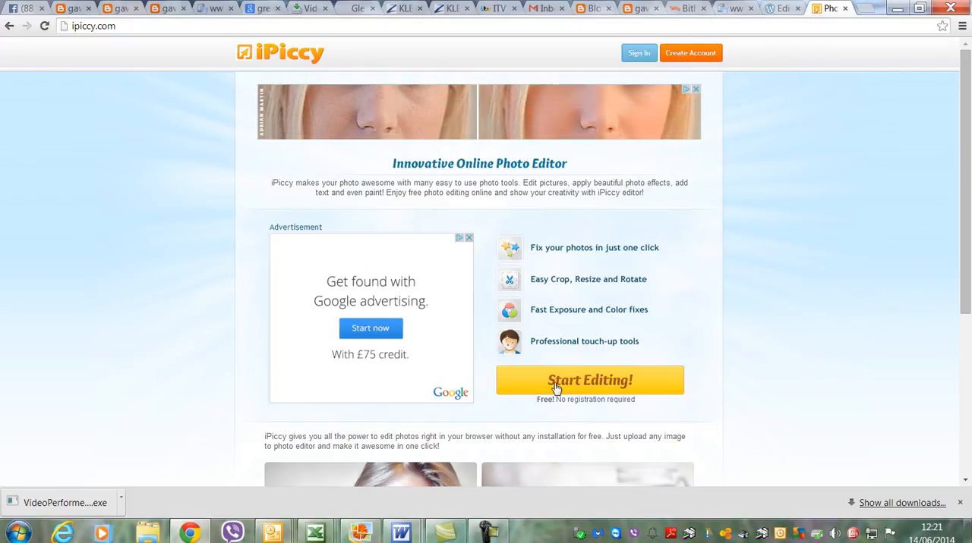
Start editing and upload the 'part time extra' YES! advert image from the computer.
{"action": "left_click", "coordinate": [589, 380]}
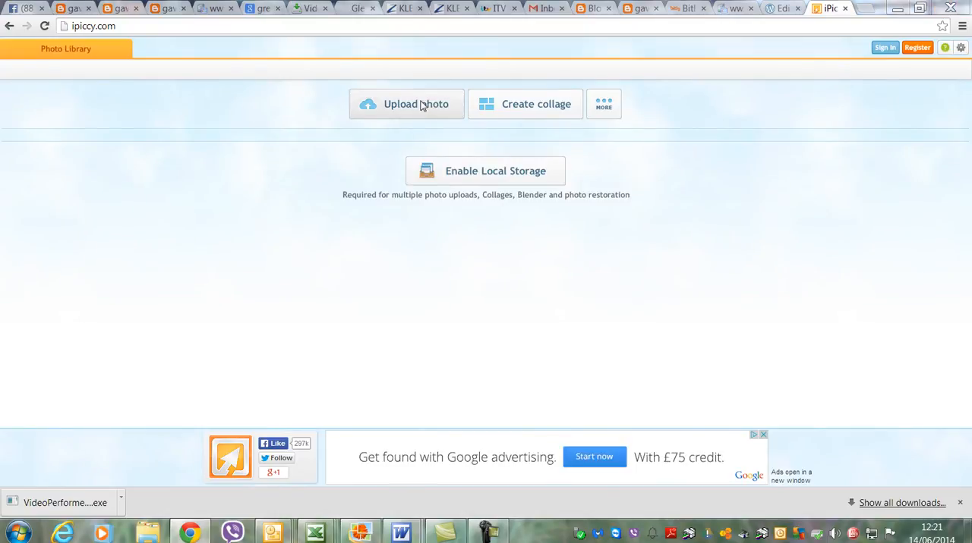
{"action": "left_click", "coordinate": [416, 104]}
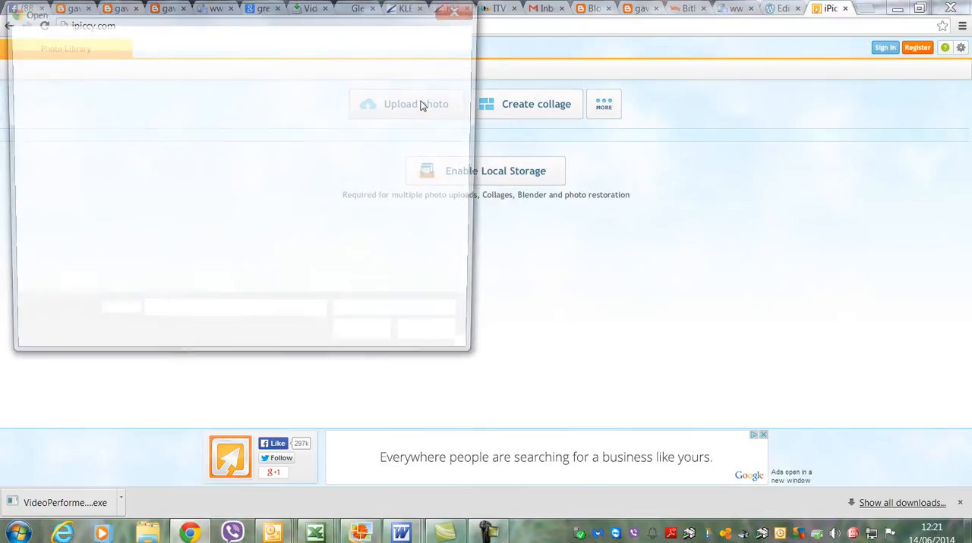
{"action": "left_click", "coordinate": [415, 103]}
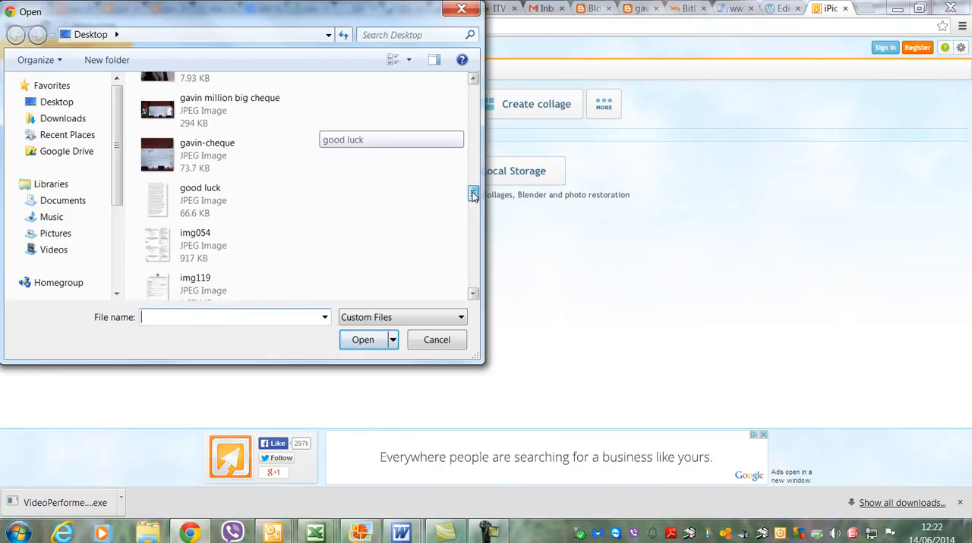
{"action": "scroll", "scroll_direction": "down", "scroll_amount": 3}
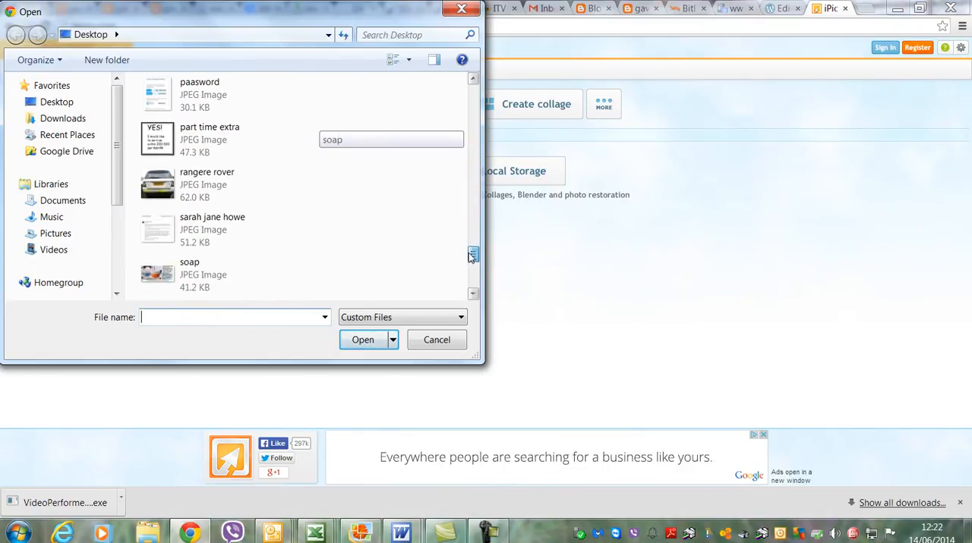
{"action": "left_click", "coordinate": [231, 139]}
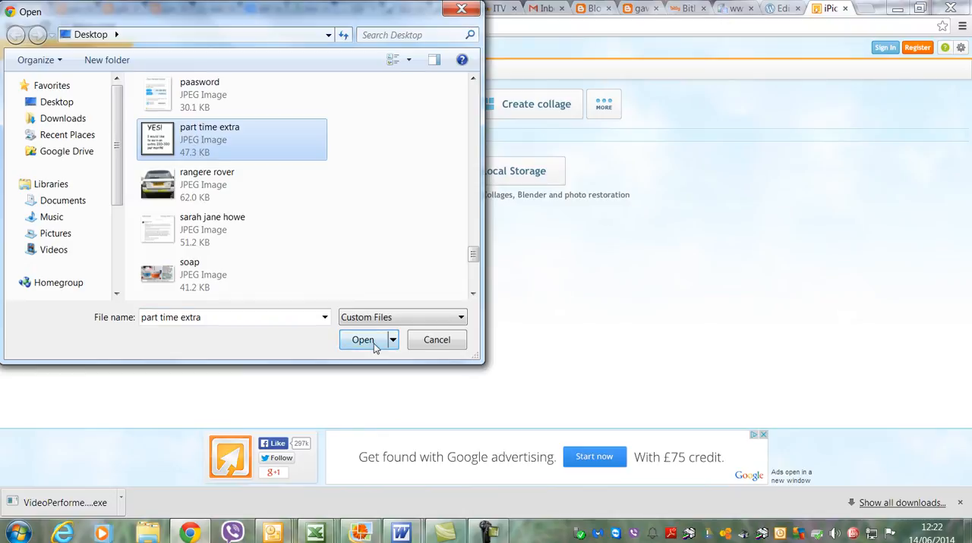
{"action": "left_click", "coordinate": [363, 340]}
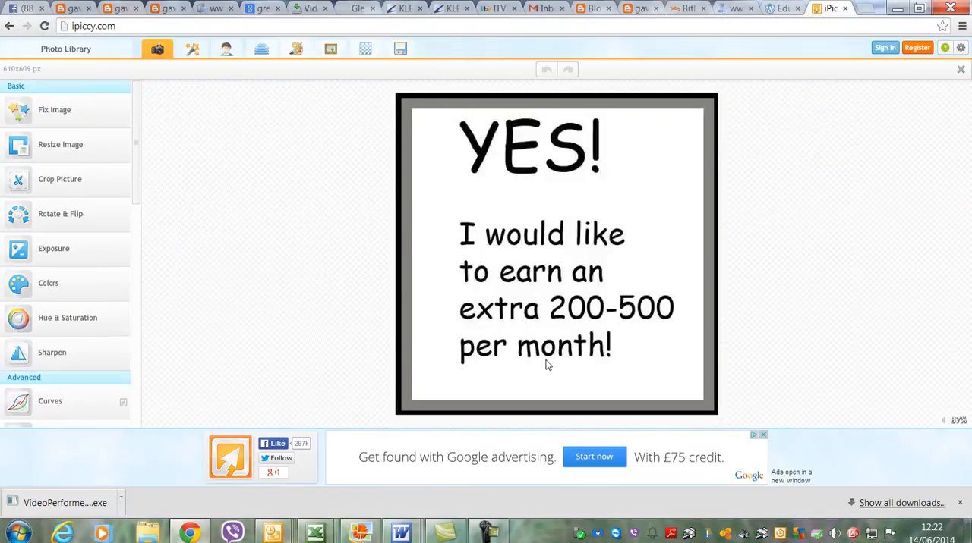
{"action": "mouse_move", "coordinate": [287, 18]}
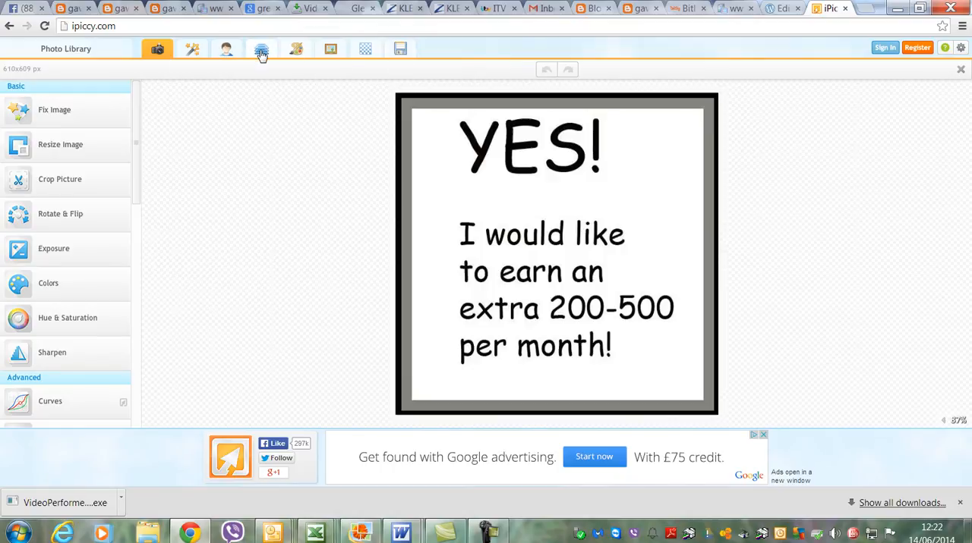
{"action": "left_click", "coordinate": [261, 49]}
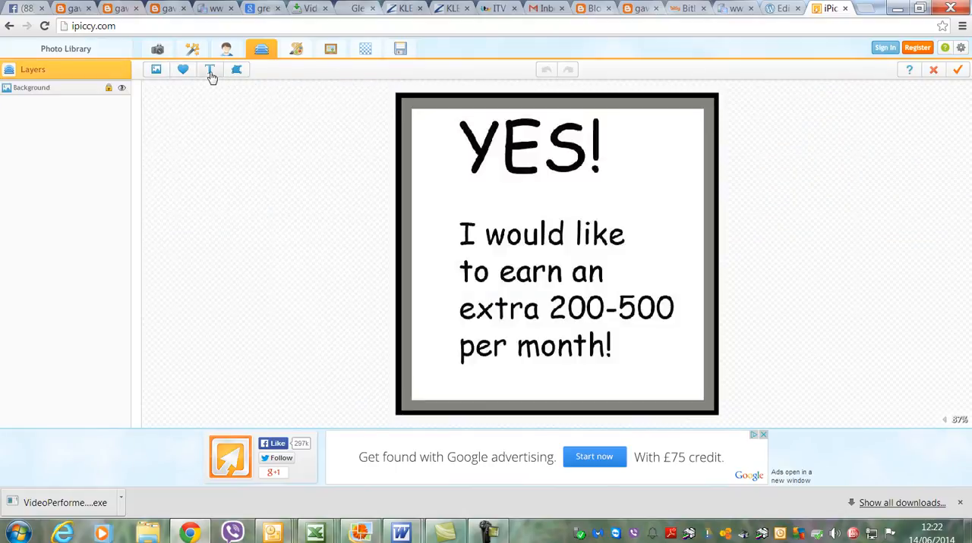
{"action": "left_click", "coordinate": [210, 70]}
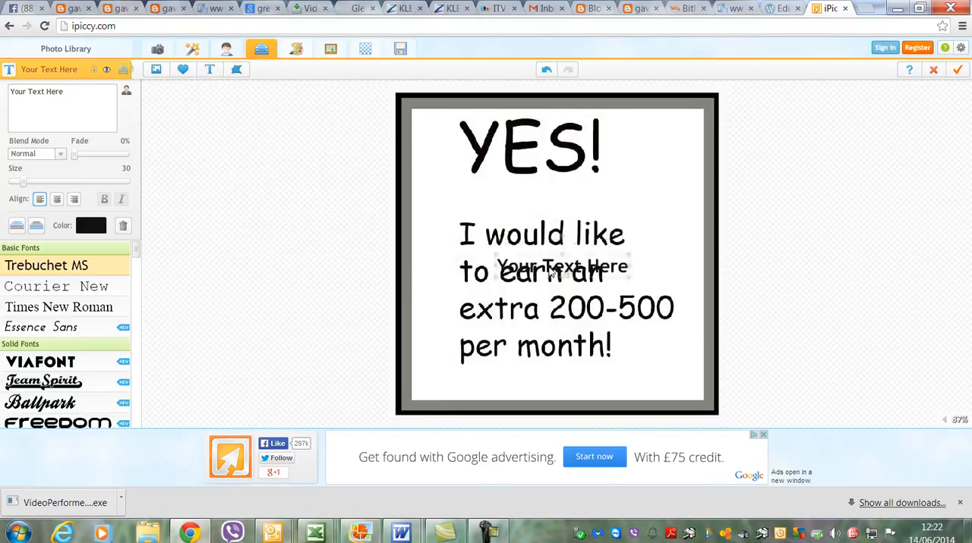
{"action": "left_click_drag", "start_coordinate": [554, 266], "coordinate": [546, 379]}
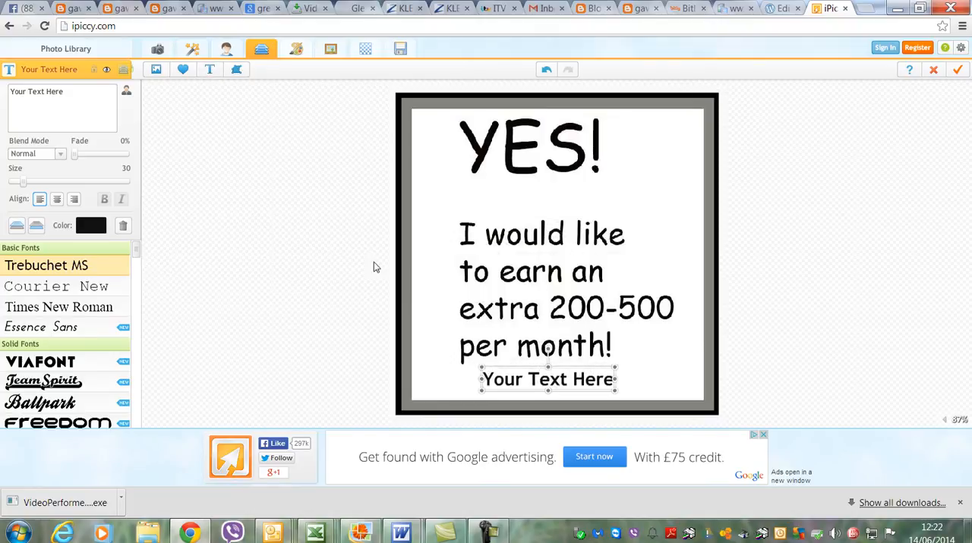
{"action": "double_click", "coordinate": [55, 92]}
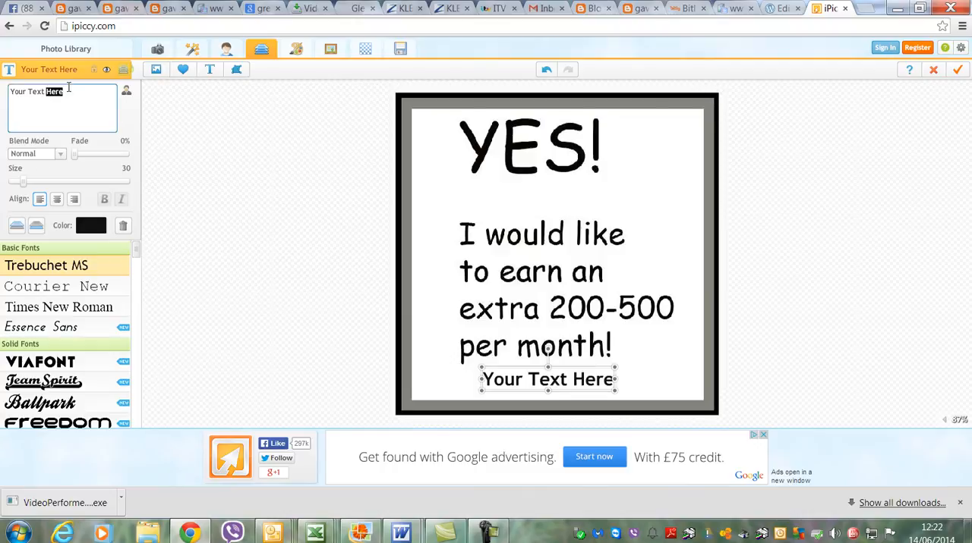
{"action": "key", "text": "Backspace"}
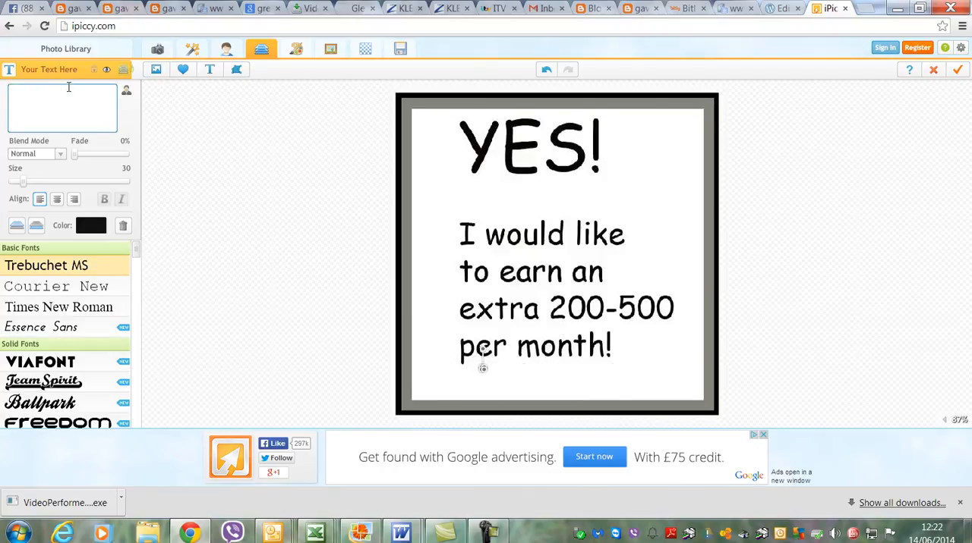
{"action": "type", "text": "www"}
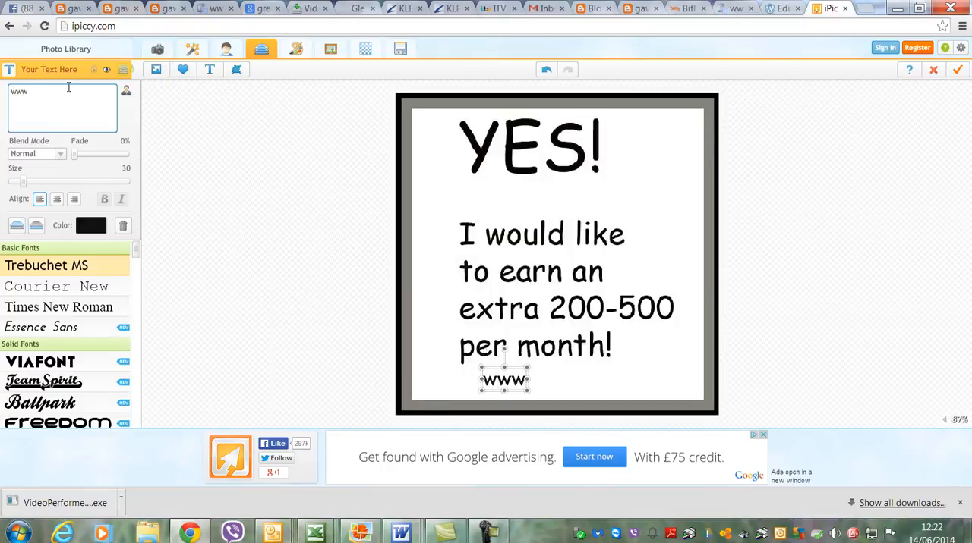
{"action": "type", "text": ".want"}
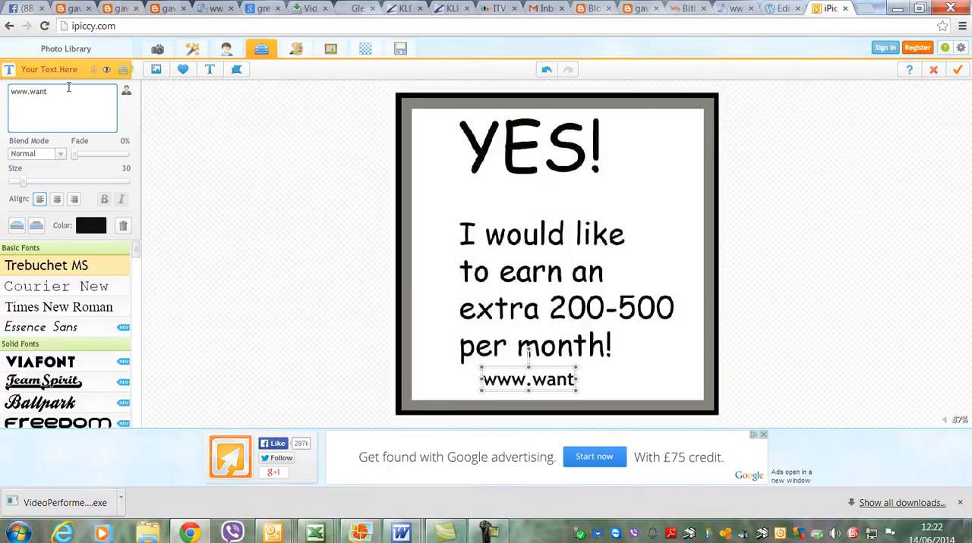
{"action": "type", "text": "money."}
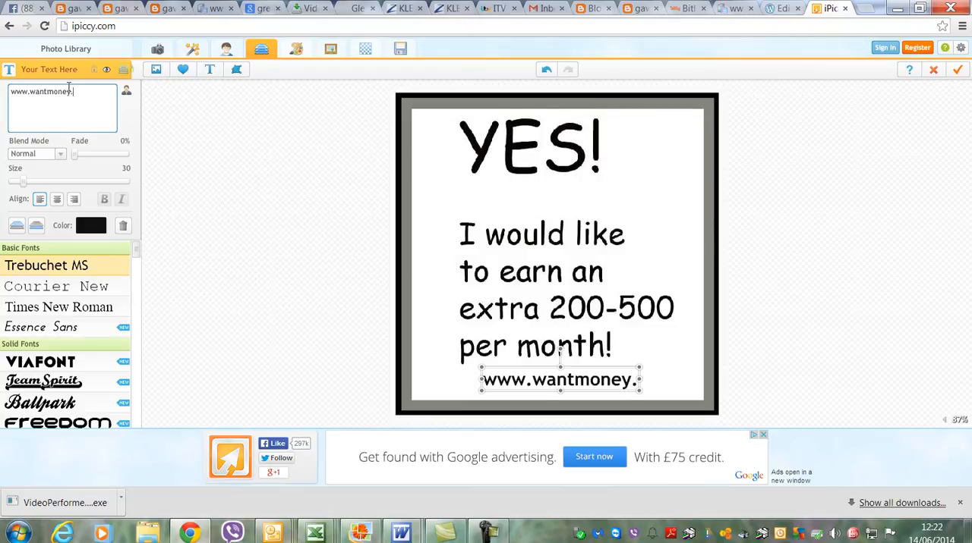
{"action": "type", "text": "eu"}
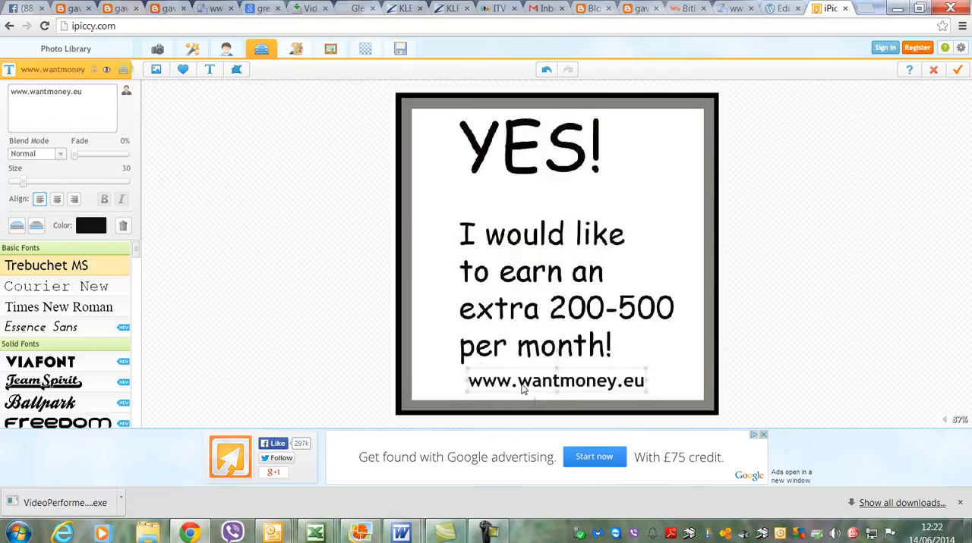
{"action": "left_click_drag", "start_coordinate": [556, 379], "coordinate": [538, 374]}
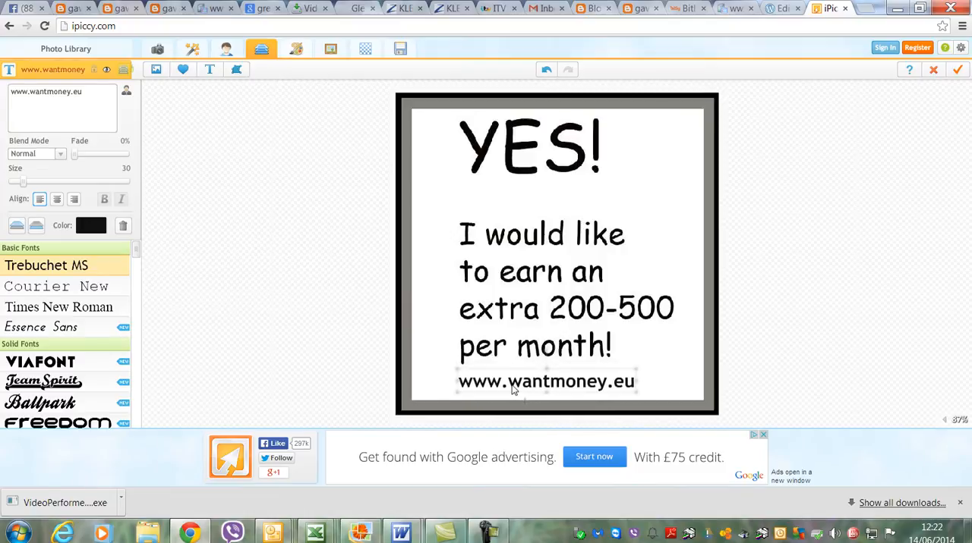
{"action": "left_click", "coordinate": [547, 381]}
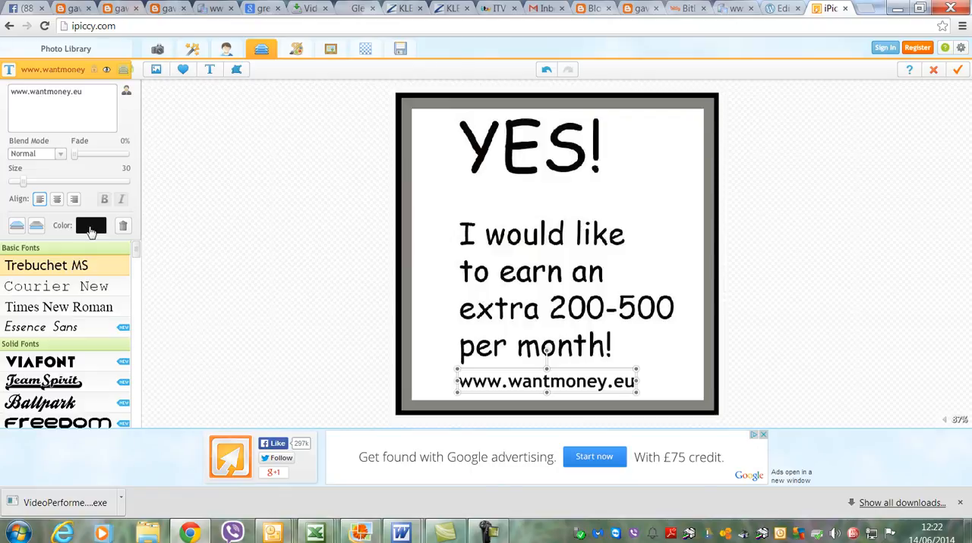
{"action": "left_click", "coordinate": [91, 224]}
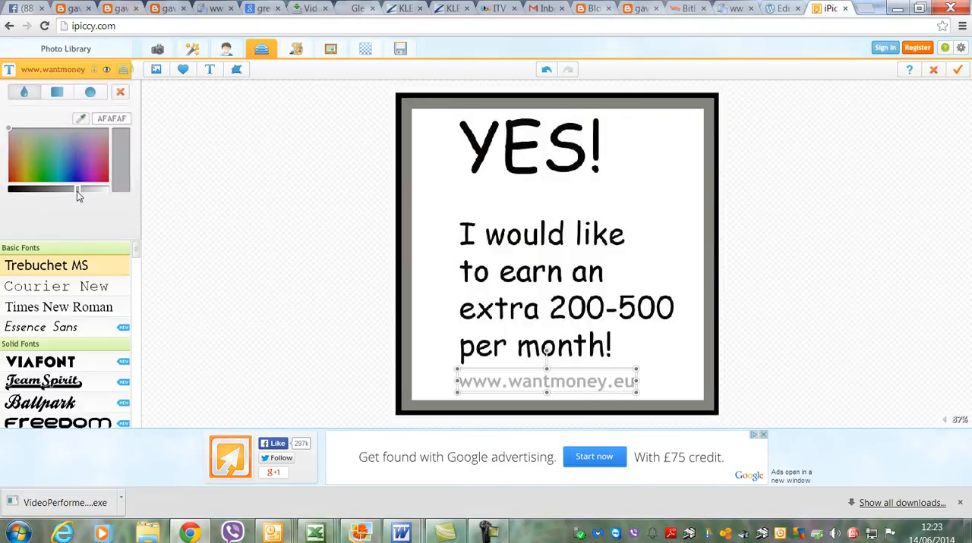
{"action": "left_click", "coordinate": [98, 178]}
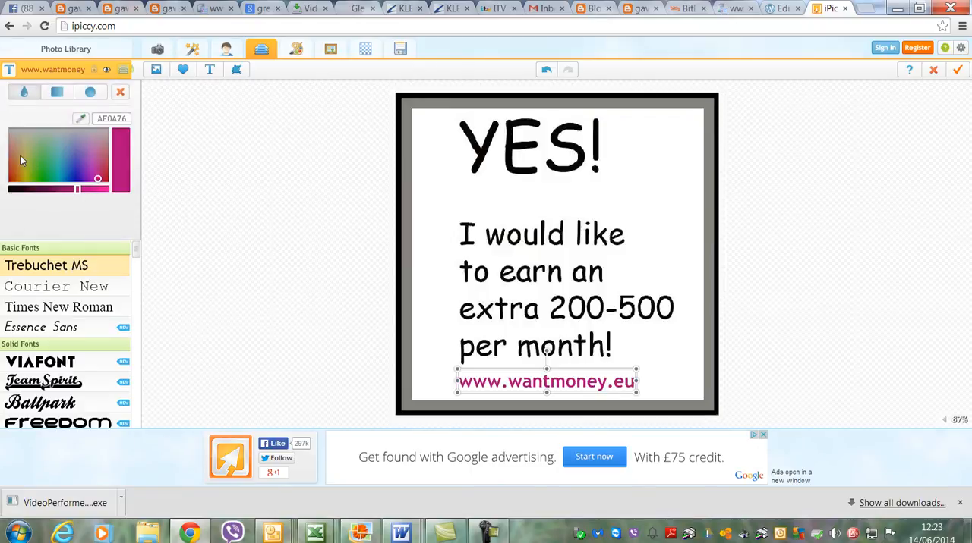
{"action": "left_click", "coordinate": [31, 175]}
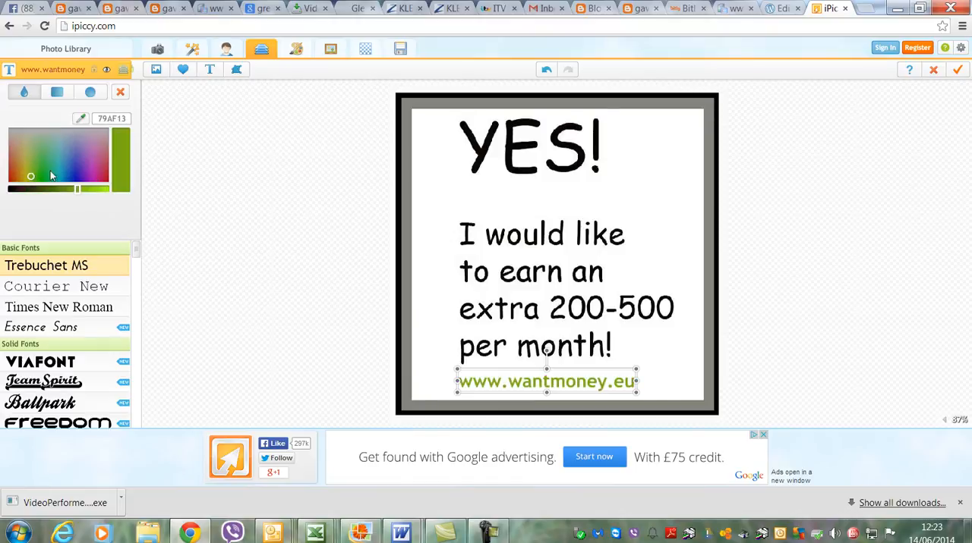
{"action": "left_click", "coordinate": [77, 167]}
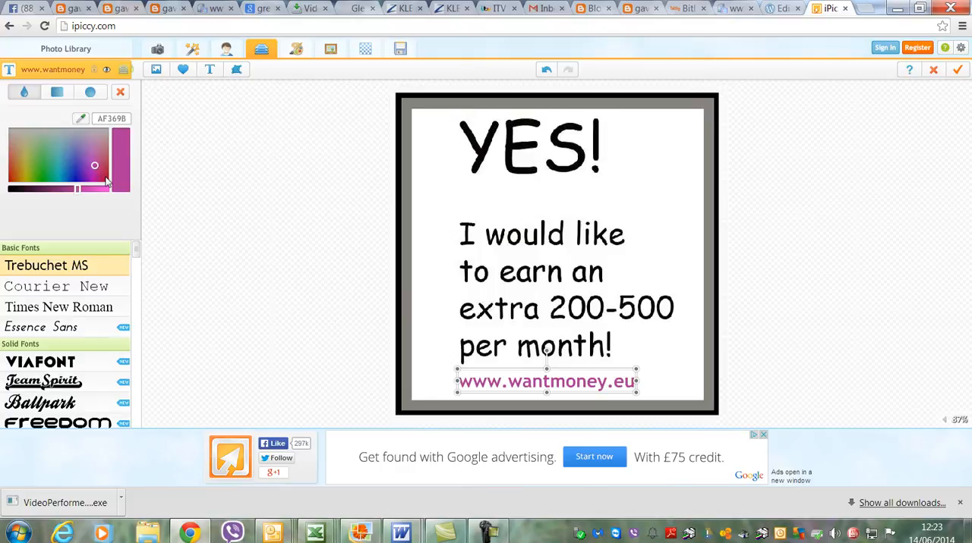
{"action": "left_click_drag", "start_coordinate": [94, 165], "coordinate": [107, 176]}
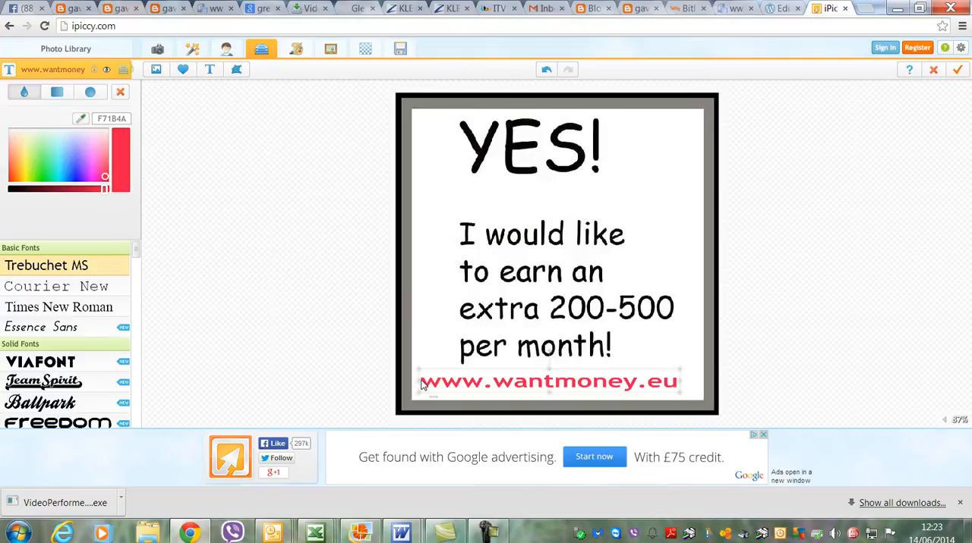
{"action": "left_click", "coordinate": [549, 381]}
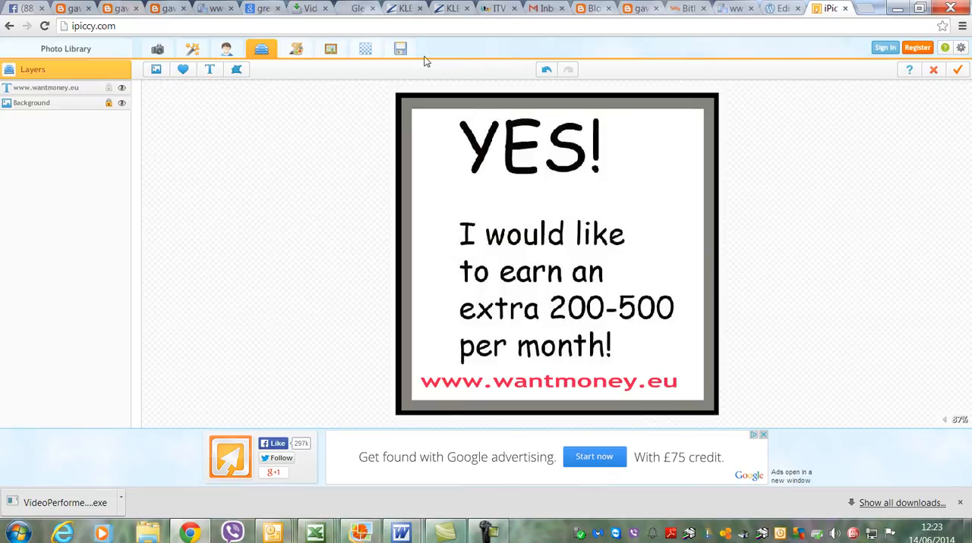
Combine the layers and save the advert as JPG 'part time extra' on the desktop, replacing the old file.
{"action": "left_click", "coordinate": [401, 49]}
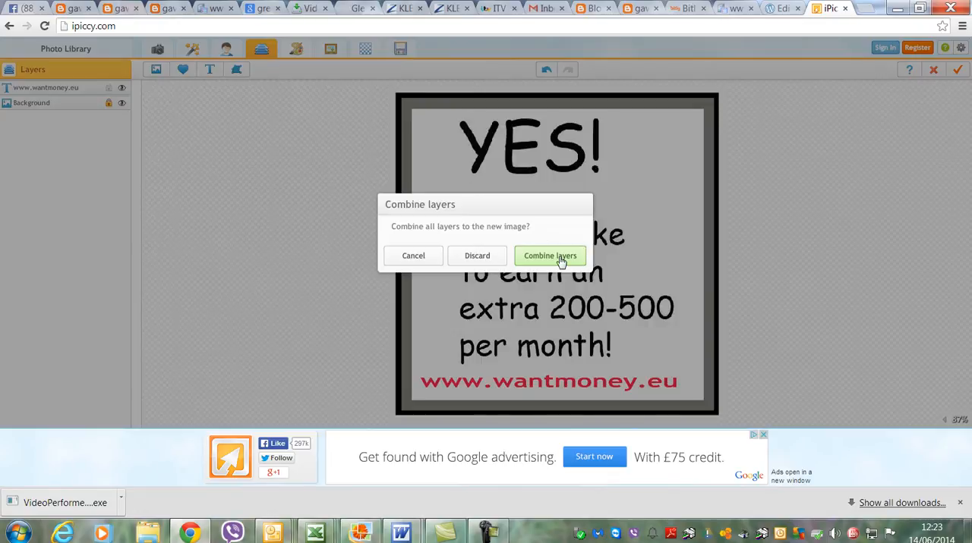
{"action": "left_click", "coordinate": [550, 255]}
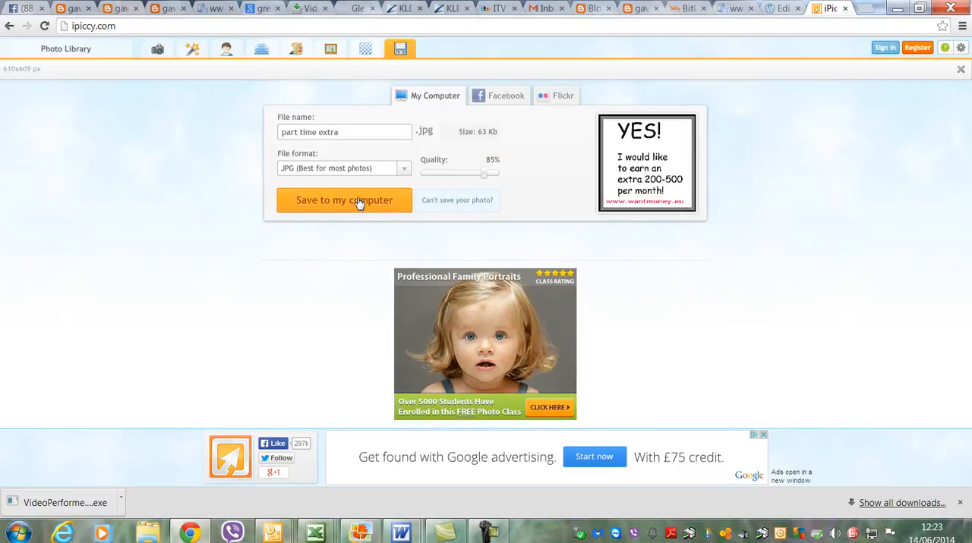
{"action": "left_click", "coordinate": [343, 200]}
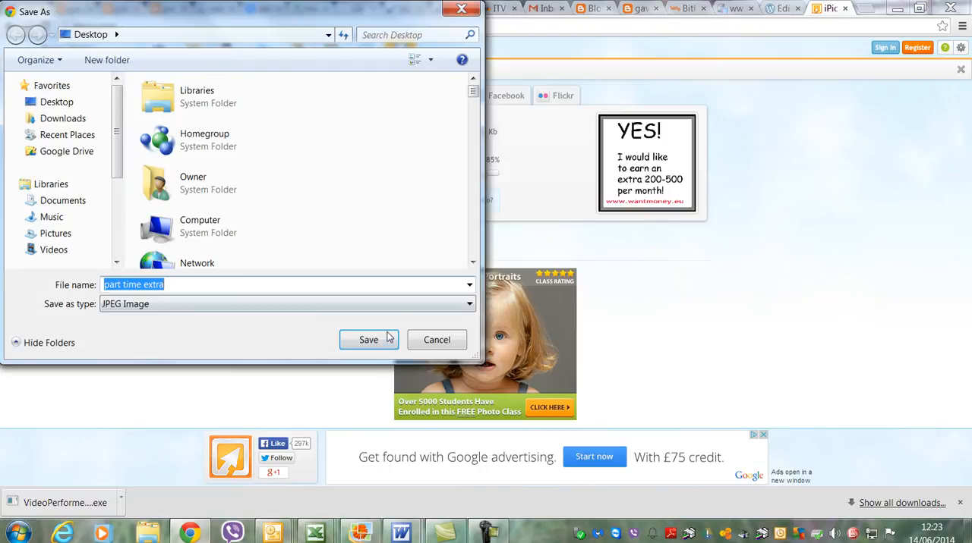
{"action": "left_click", "coordinate": [367, 340]}
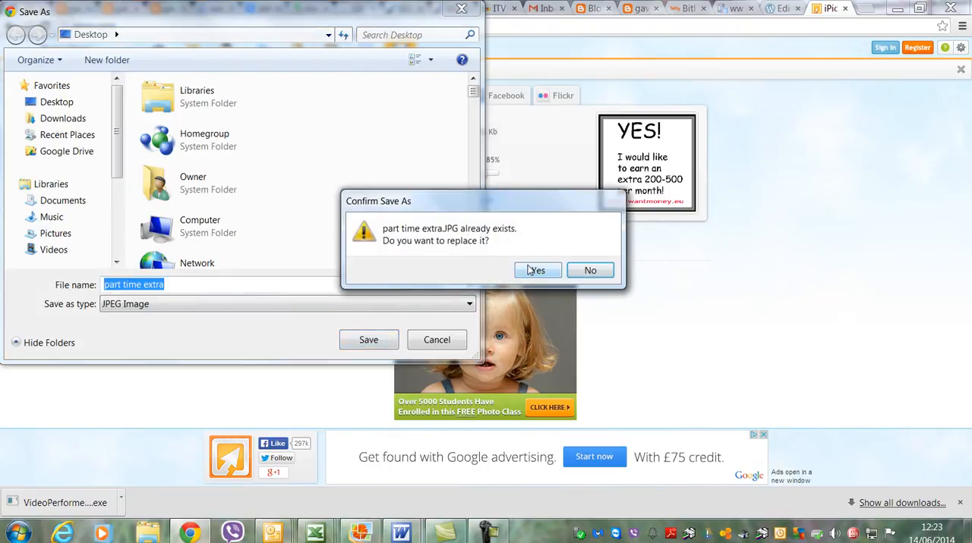
{"action": "left_click", "coordinate": [538, 270]}
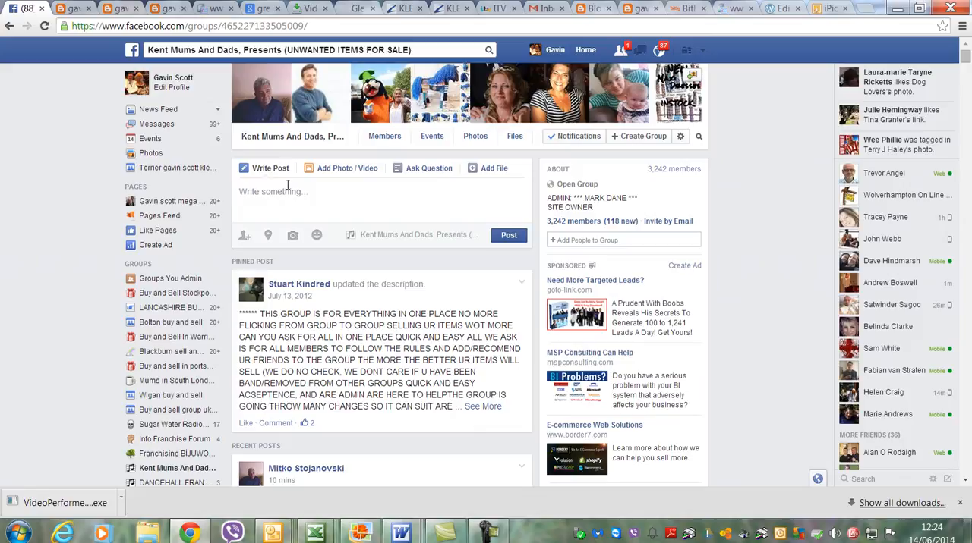
{"action": "type", "text": "e"}
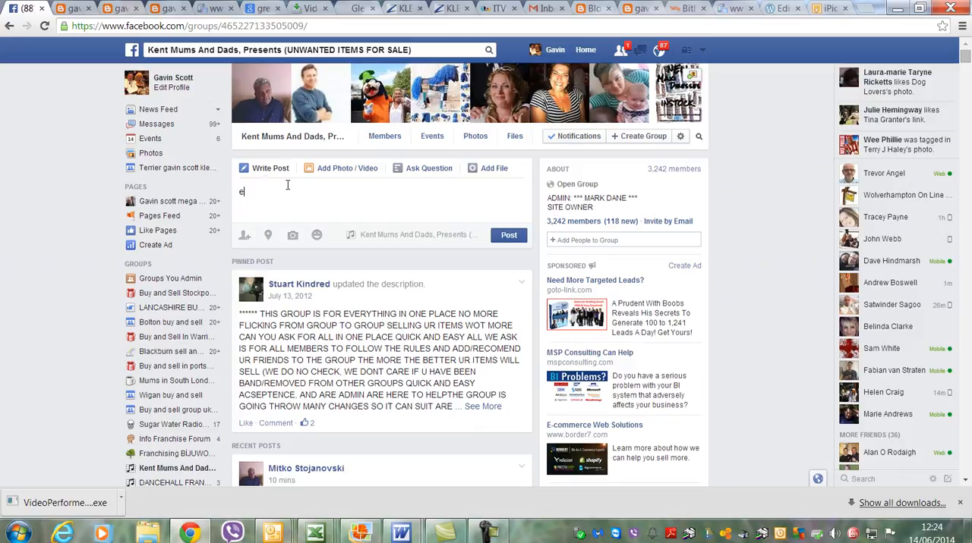
{"action": "type", "text": "xciting"}
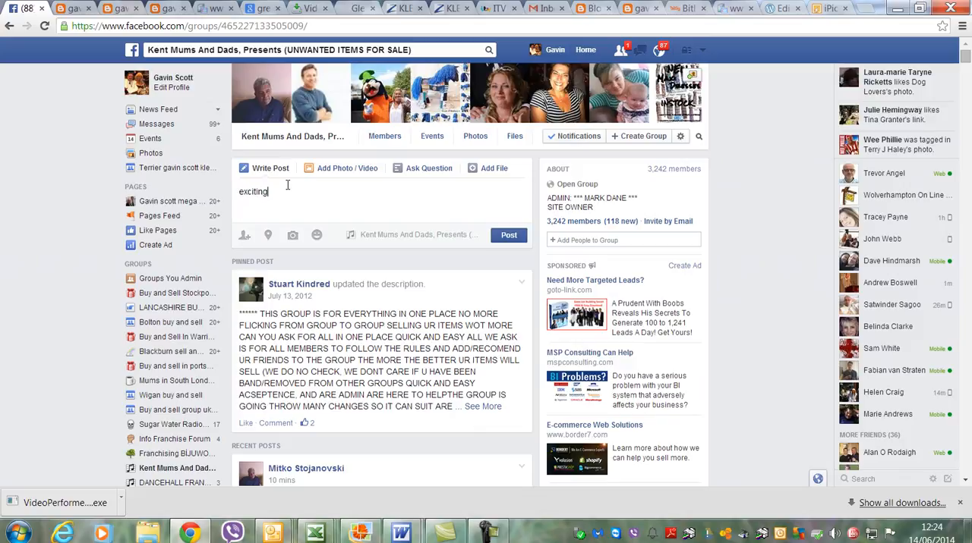
{"action": "type", "text": "way t"}
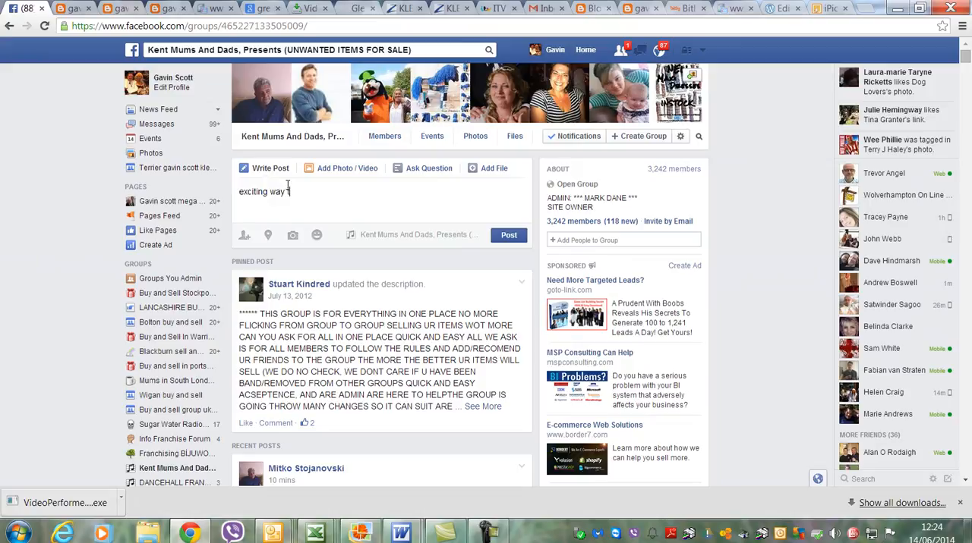
{"action": "type", "text": "to earn a"}
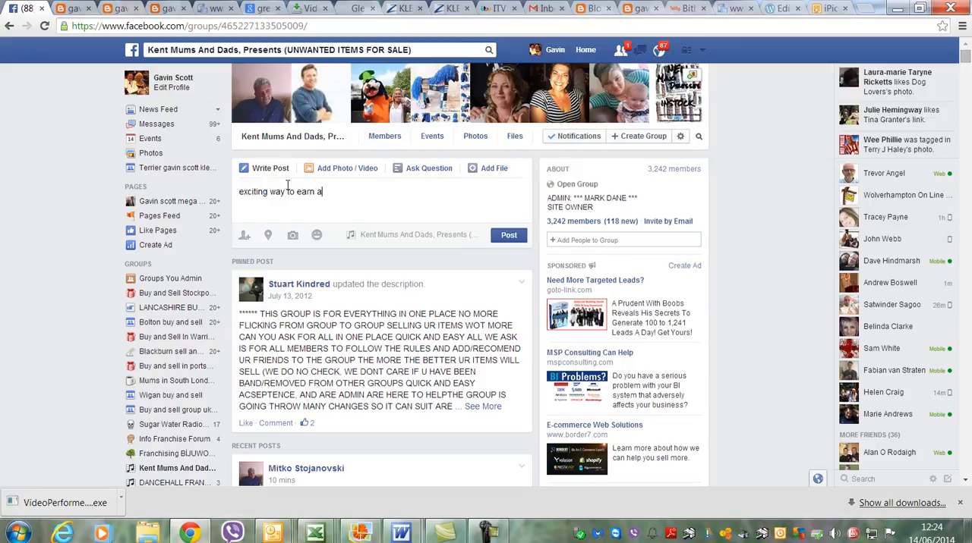
{"action": "type", "text": "extra"}
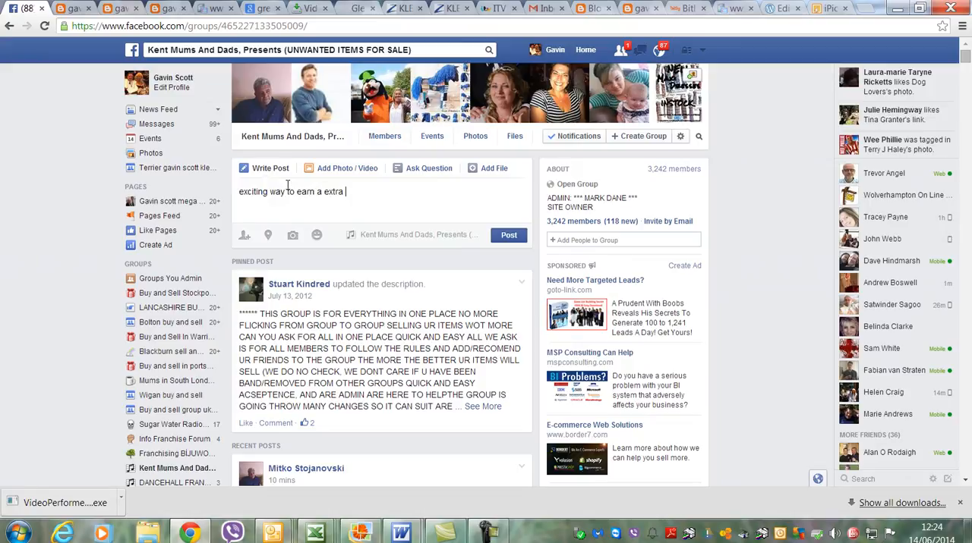
{"action": "type", "text": "£"}
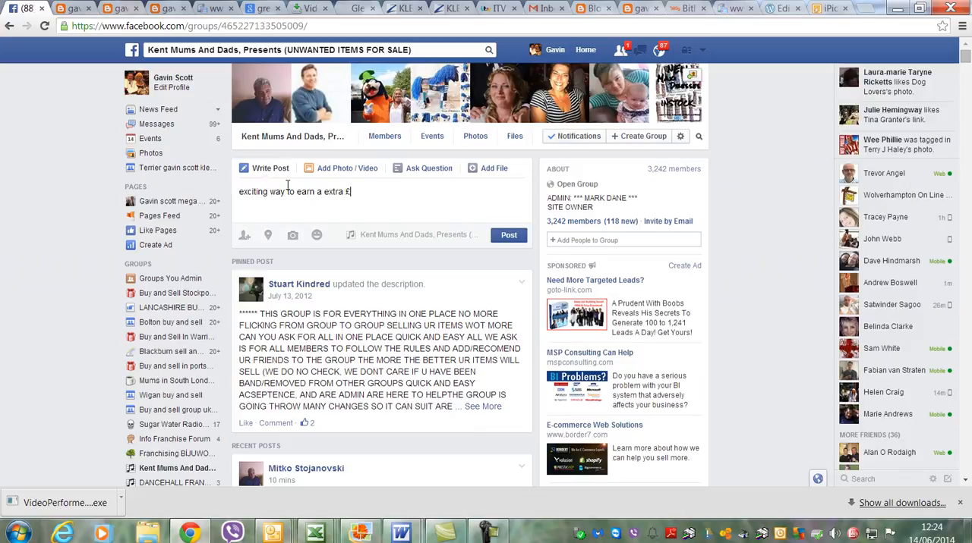
{"action": "type", "text": "500 to £"}
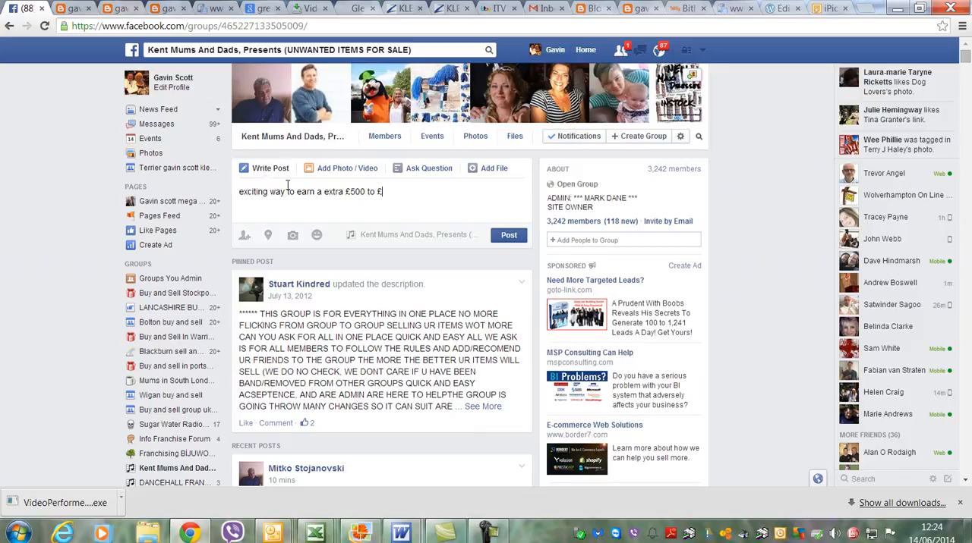
{"action": "type", "text": "2000"}
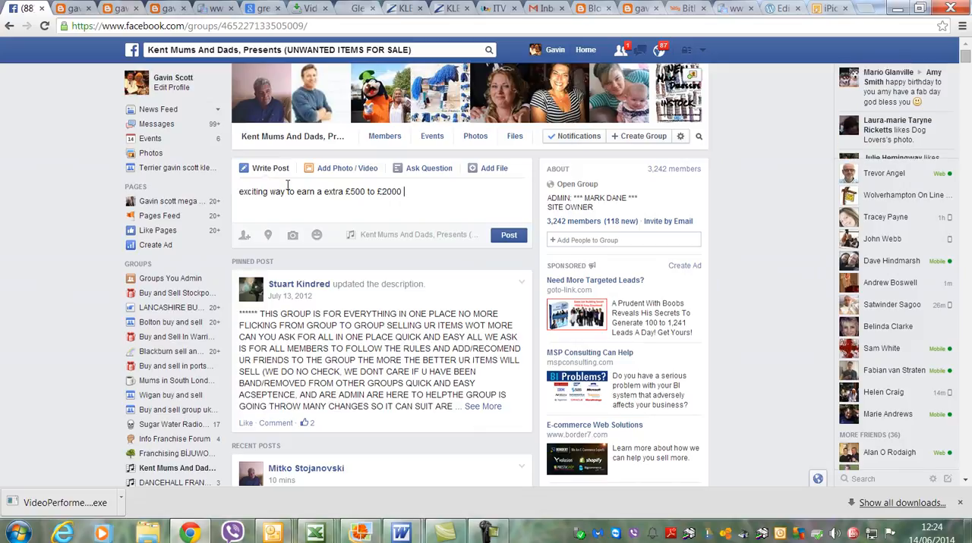
{"action": "type", "text": "free in"}
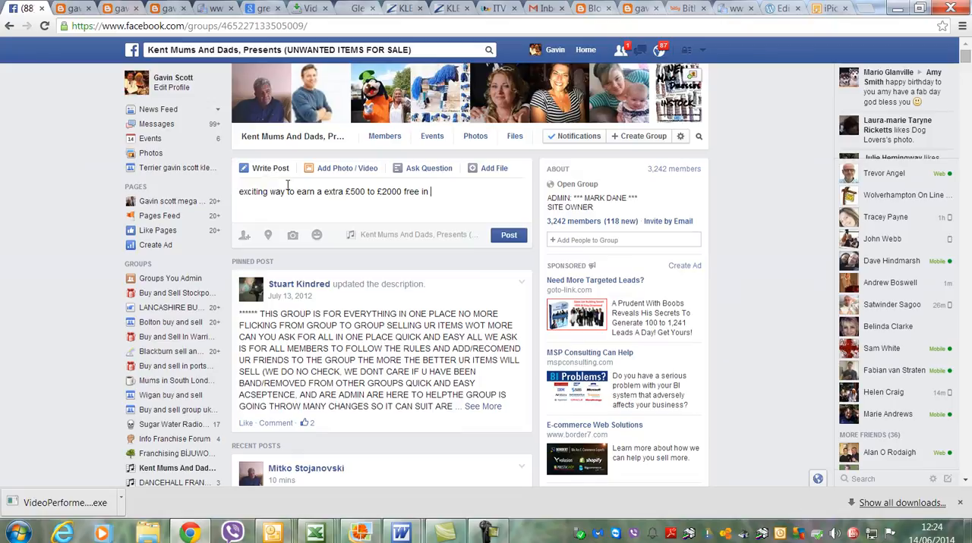
{"action": "type", "text": "www"}
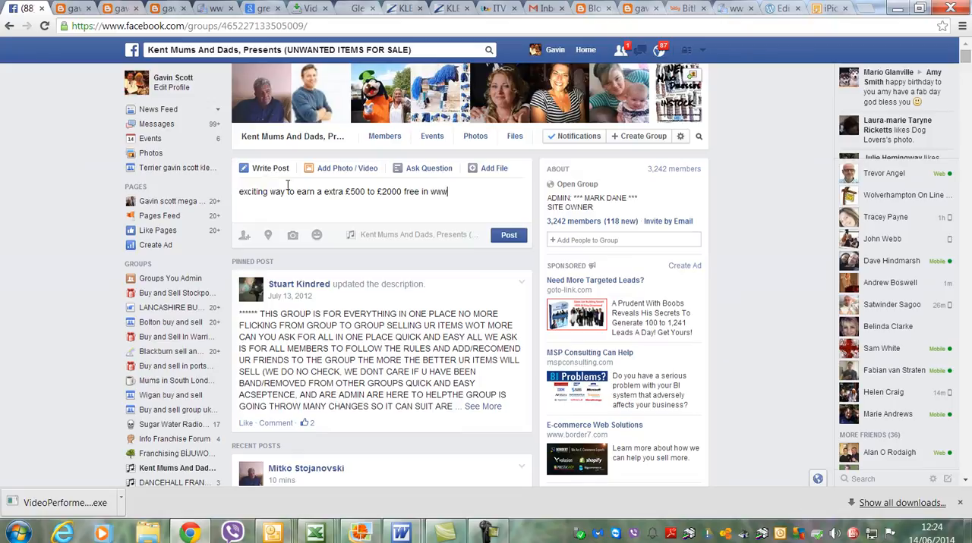
{"action": "type", "text": ".wa"}
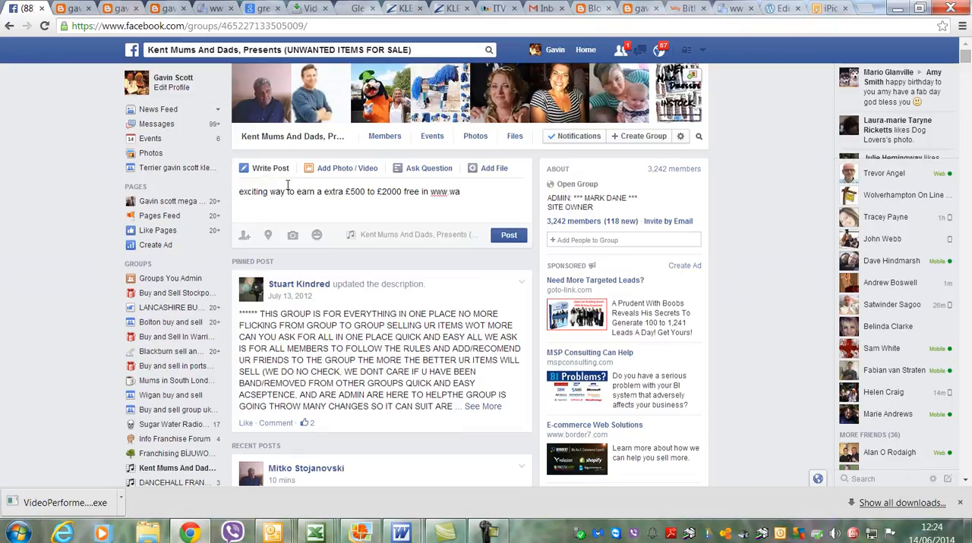
{"action": "type", "text": "ntm"}
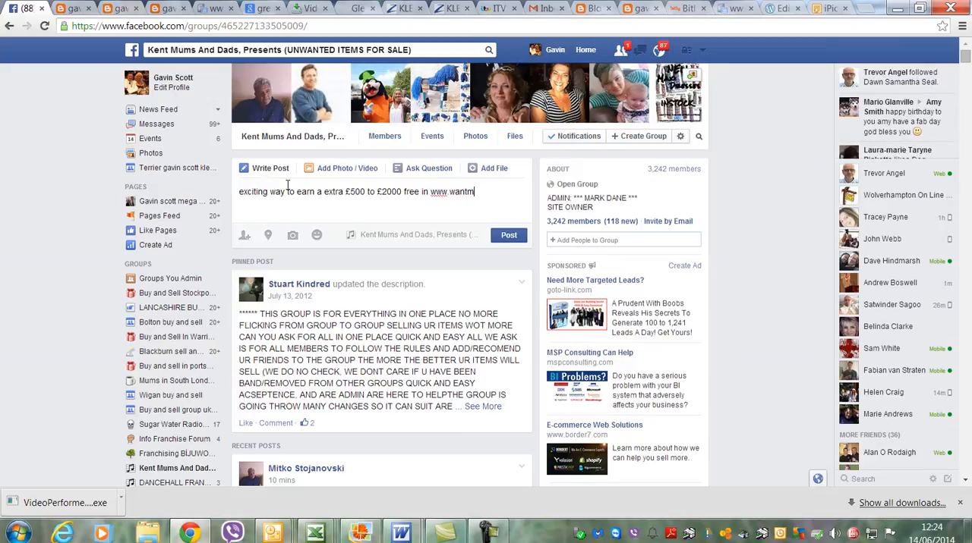
{"action": "type", "text": "oney"}
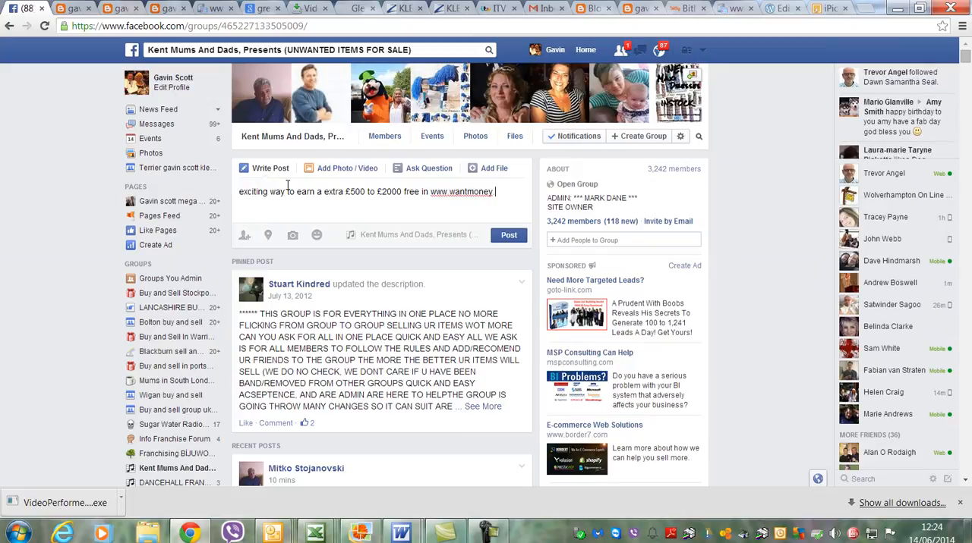
{"action": "type", "text": ".eu"}
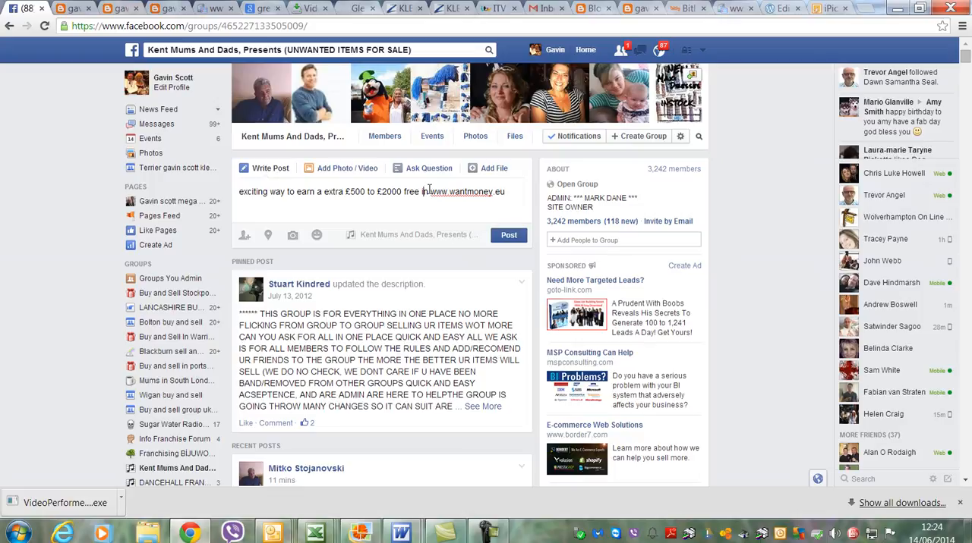
{"action": "mouse_move", "coordinate": [474, 259]}
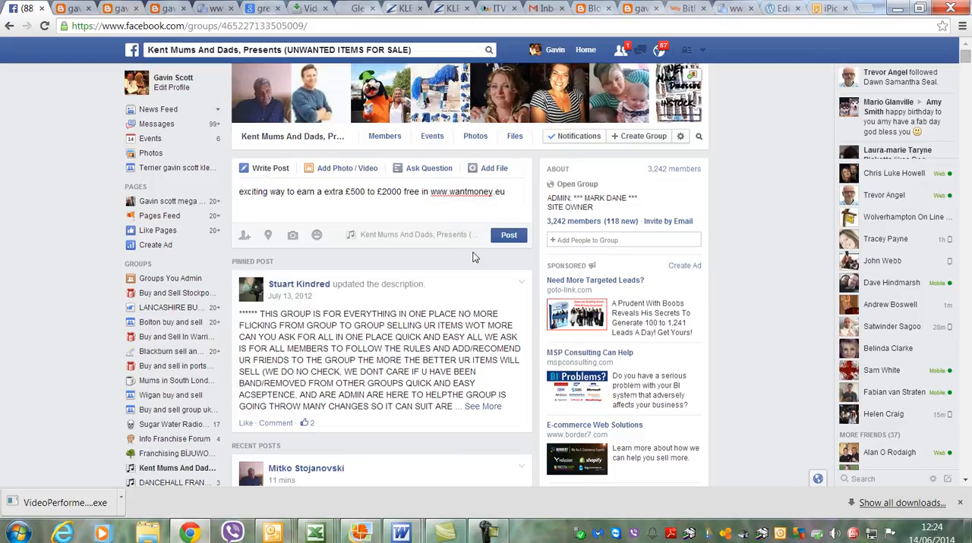
{"action": "type", "text": "info"}
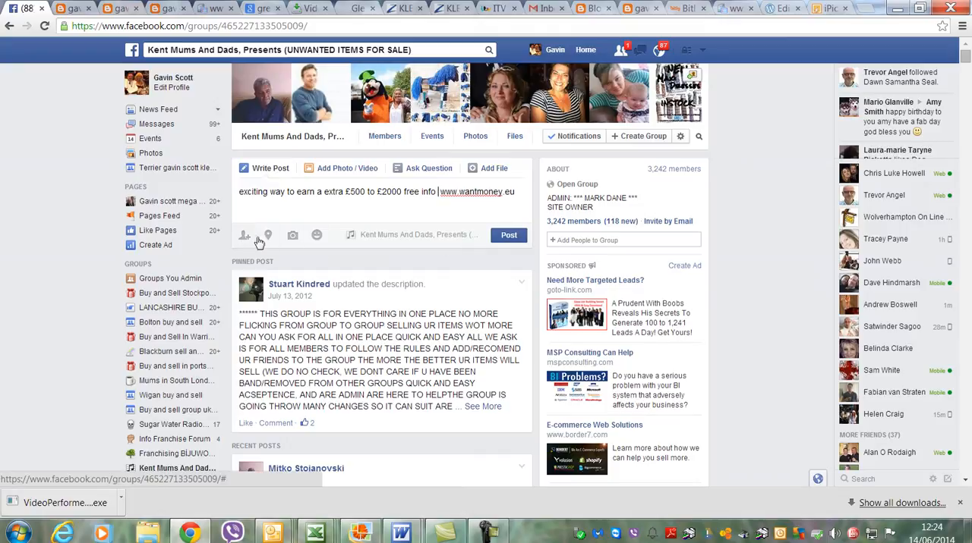
Attach the 'part time extra' advert image from the Desktop to the draft post.
{"action": "left_click", "coordinate": [346, 168]}
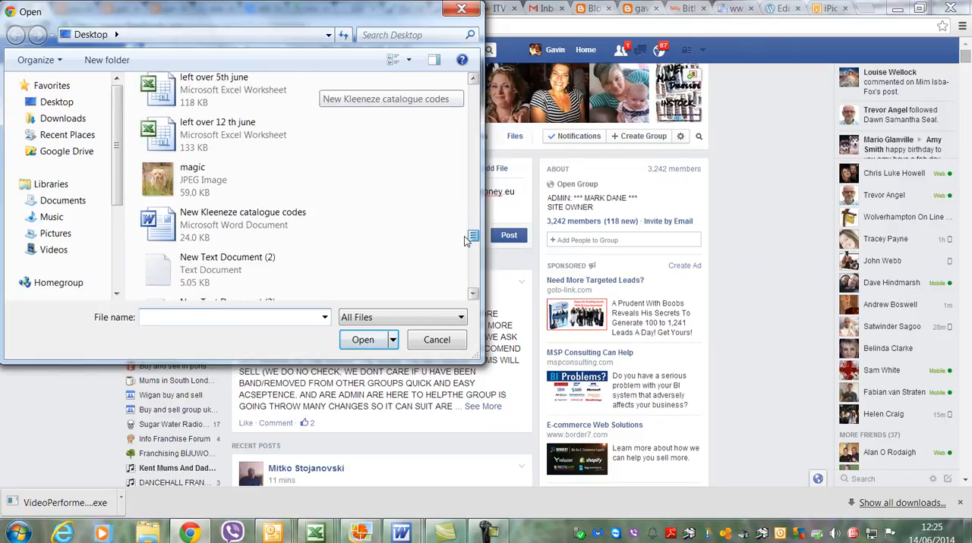
{"action": "scroll", "scroll_direction": "down", "scroll_amount": 3}
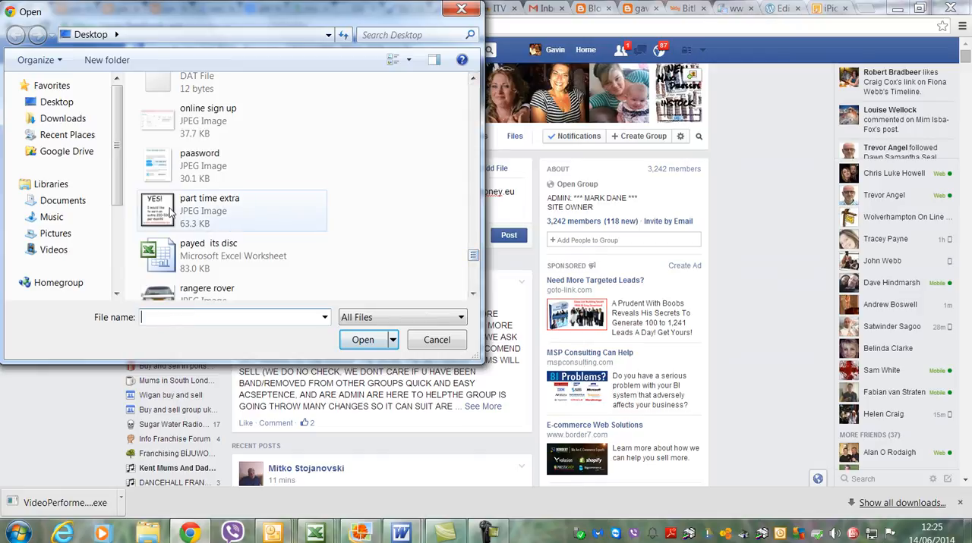
{"action": "left_click", "coordinate": [437, 340]}
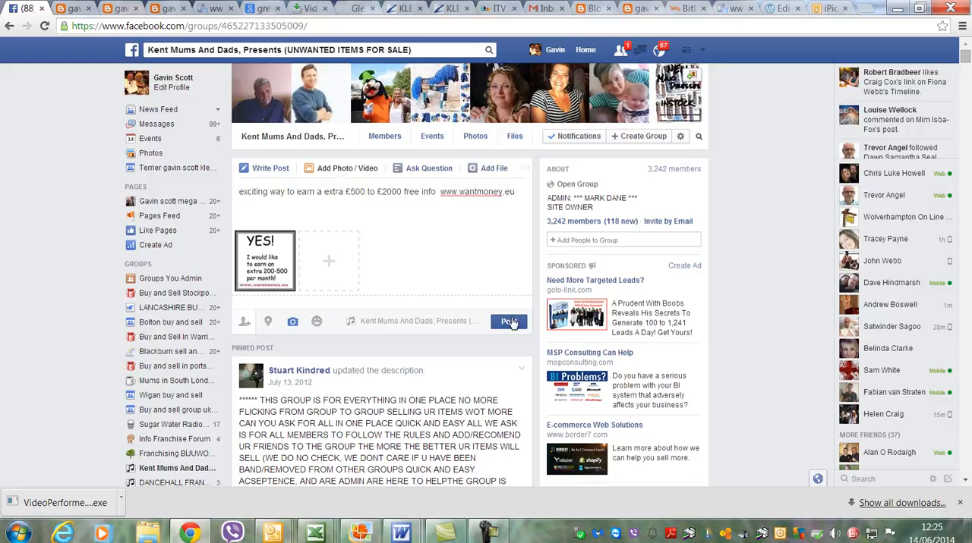
Publish the post and scroll to it in the group's recent posts.
{"action": "left_click", "coordinate": [507, 322]}
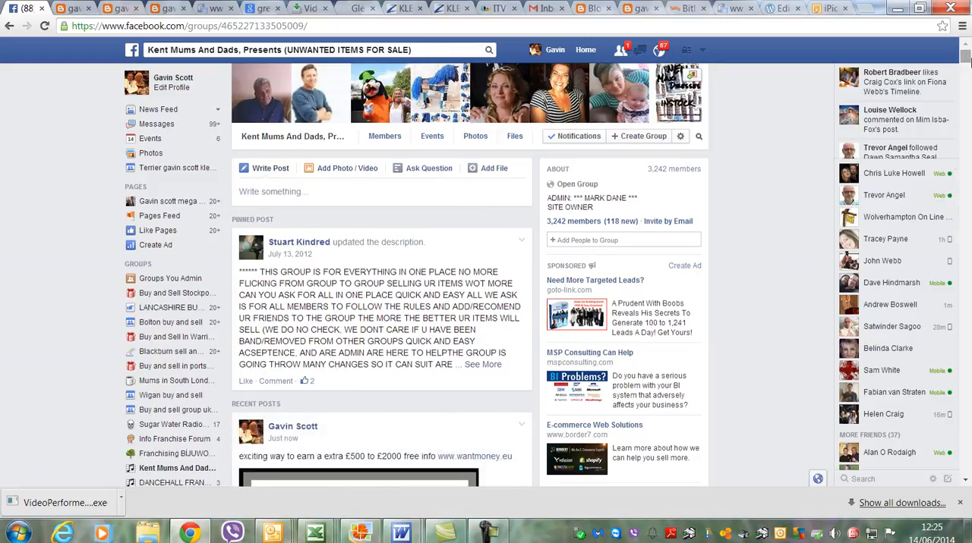
{"action": "scroll", "scroll_direction": "down", "scroll_amount": 3}
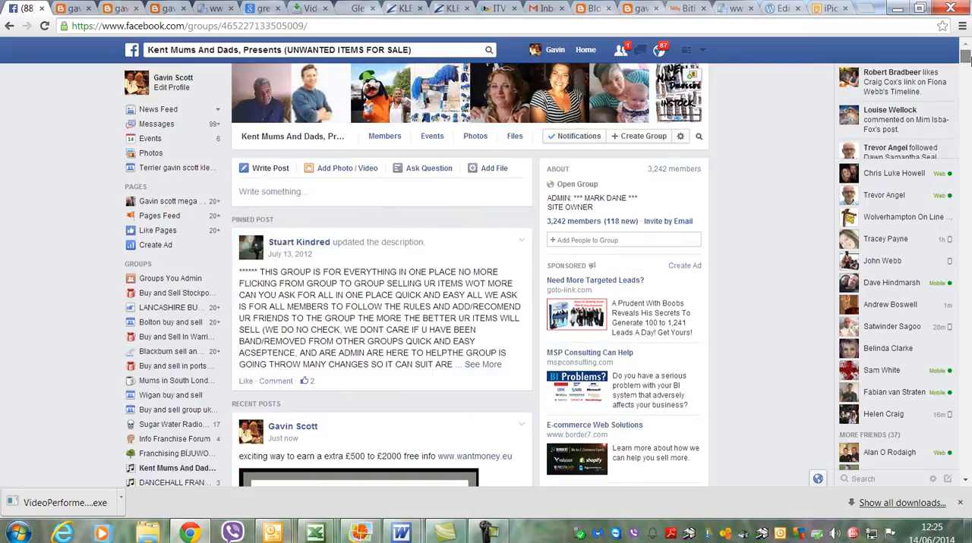
{"action": "scroll", "scroll_direction": "down", "scroll_amount": 3}
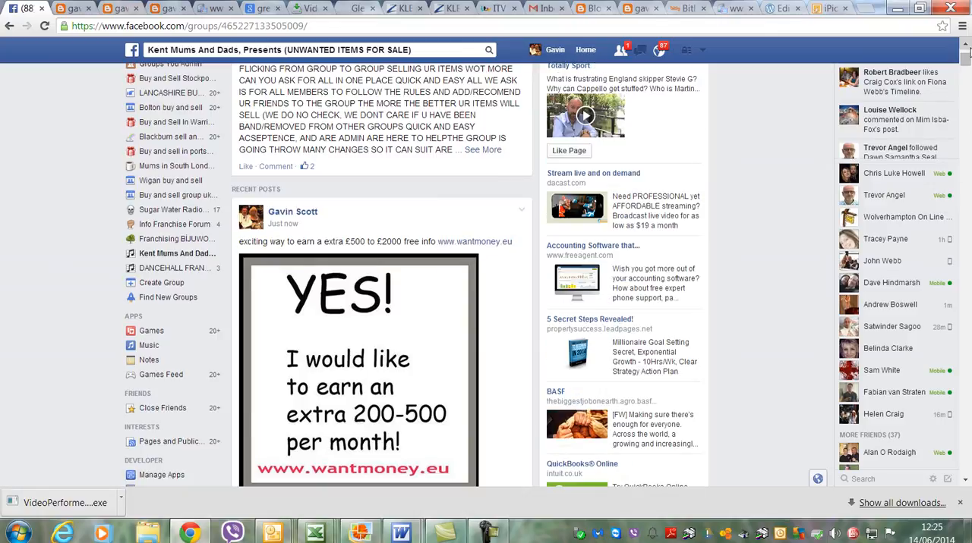
{"action": "scroll", "scroll_direction": "down", "scroll_amount": 3}
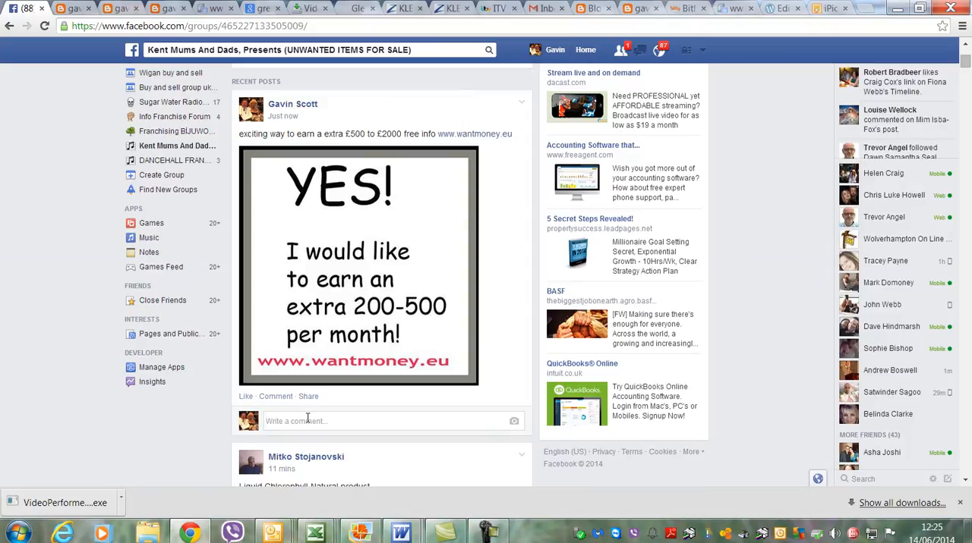
Comment 'check out exciting way to earn extra money' under the new post.
{"action": "type", "text": "check out exciting"}
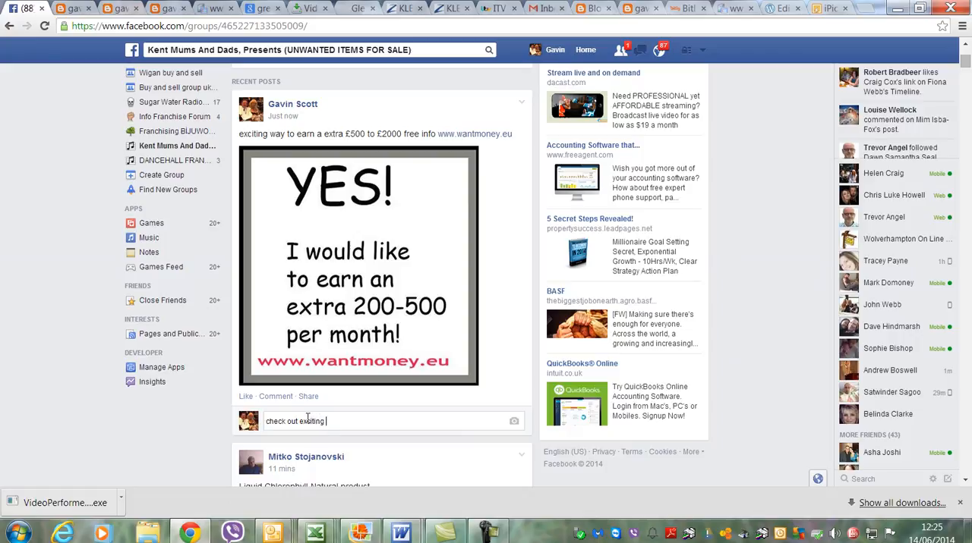
{"action": "type", "text": "wat"}
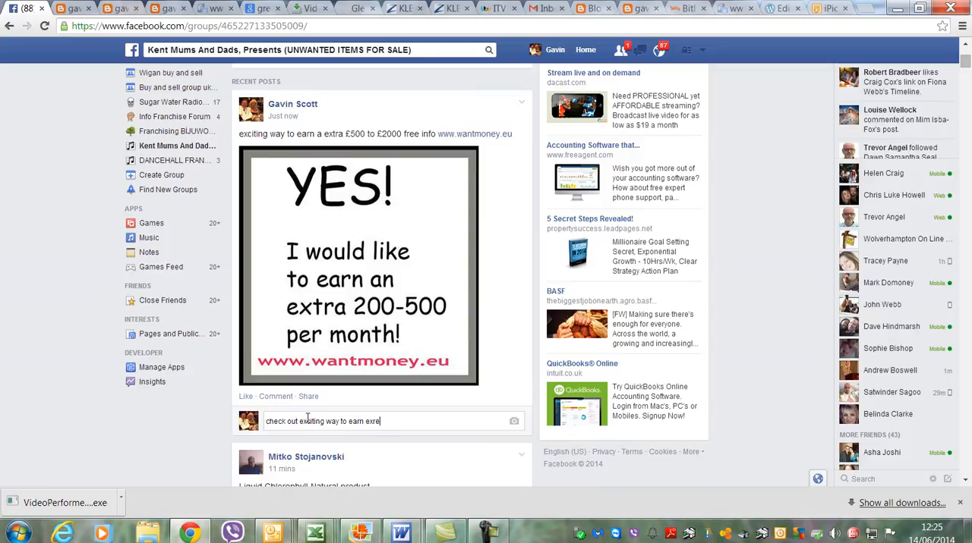
{"action": "key", "text": "Backspace"}
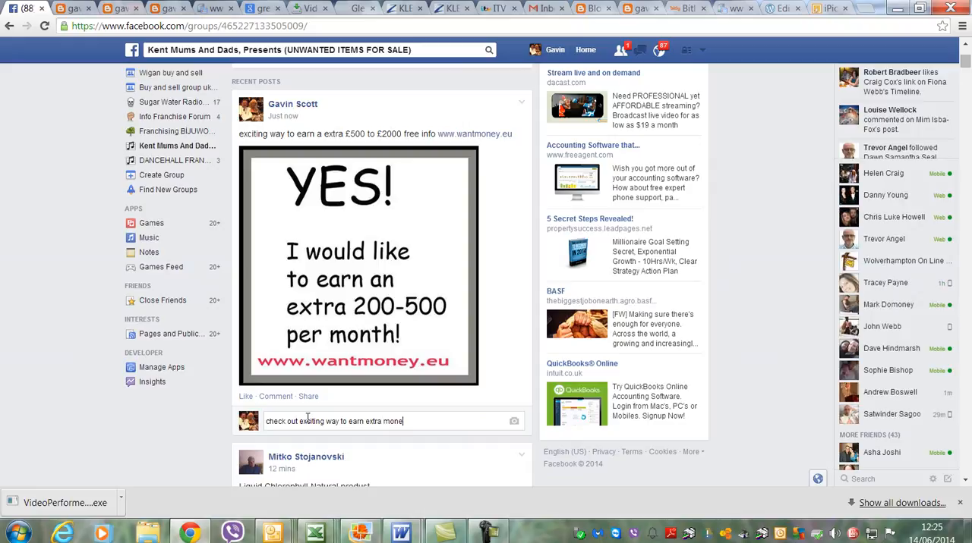
{"action": "type", "text": "y"}
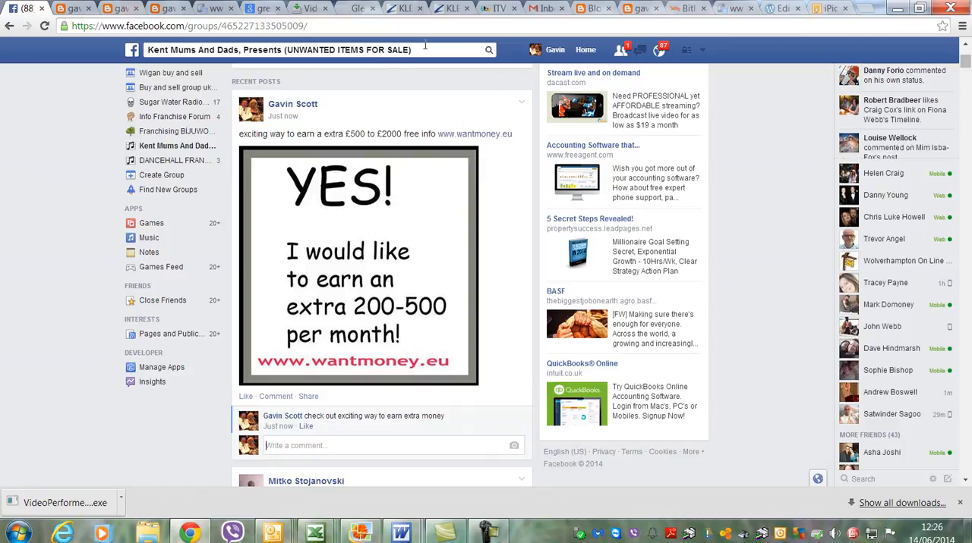
Search Facebook for 'buy' to bring up suggested buy-and-sell groups.
{"action": "left_click", "coordinate": [304, 49]}
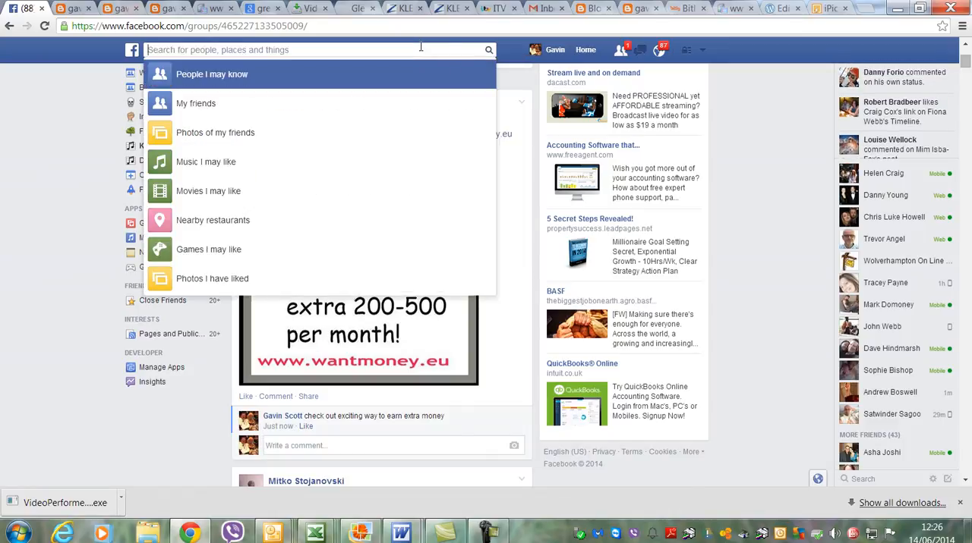
{"action": "type", "text": "buy"}
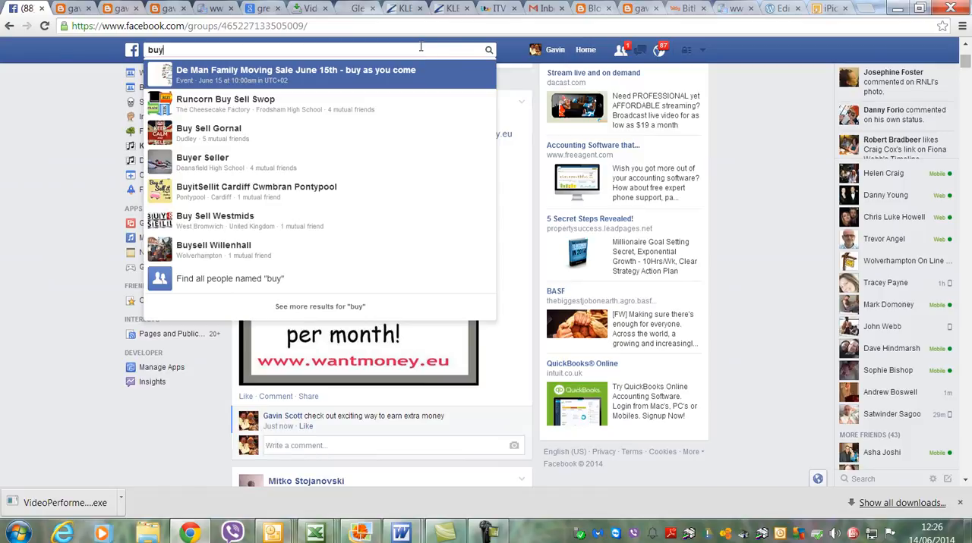
{"action": "mouse_move", "coordinate": [394, 103]}
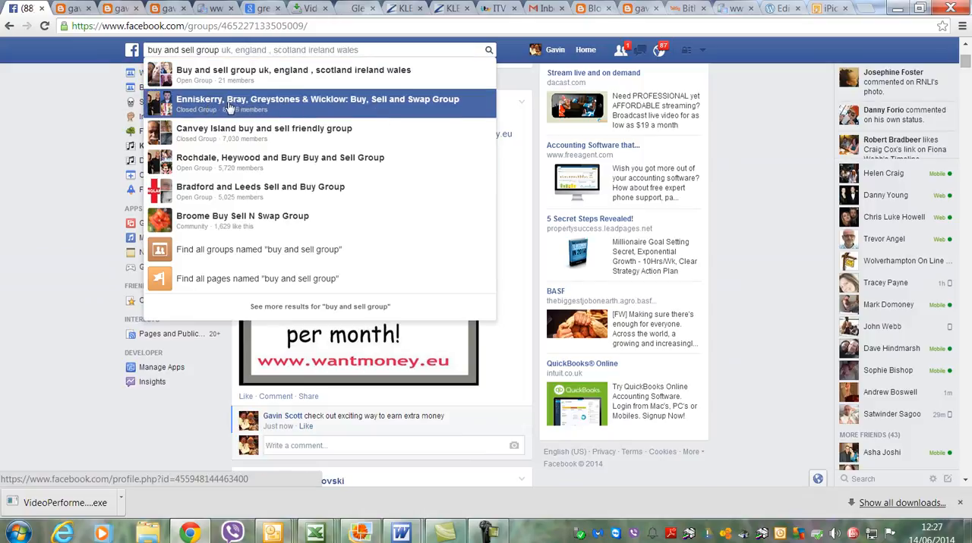
{"action": "left_click", "coordinate": [316, 103]}
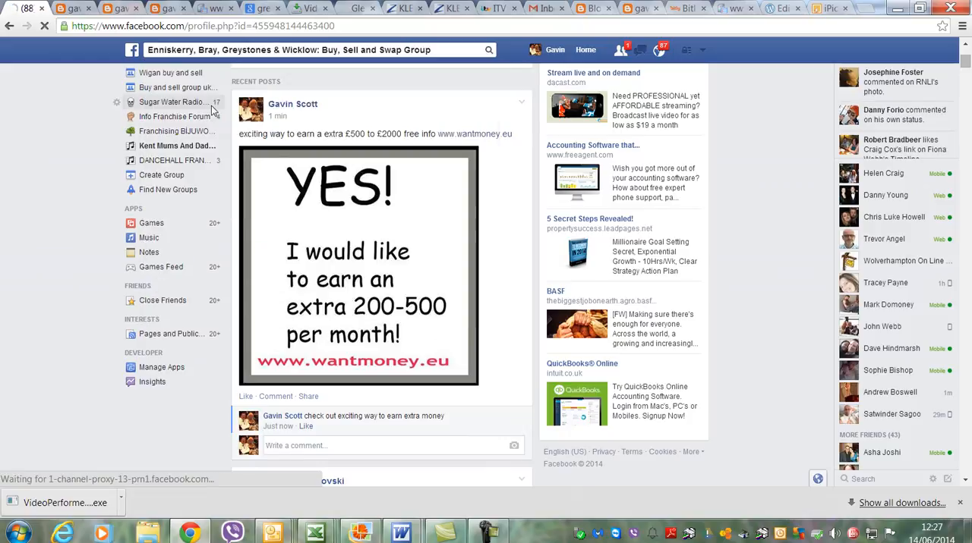
{"action": "left_click", "coordinate": [173, 102]}
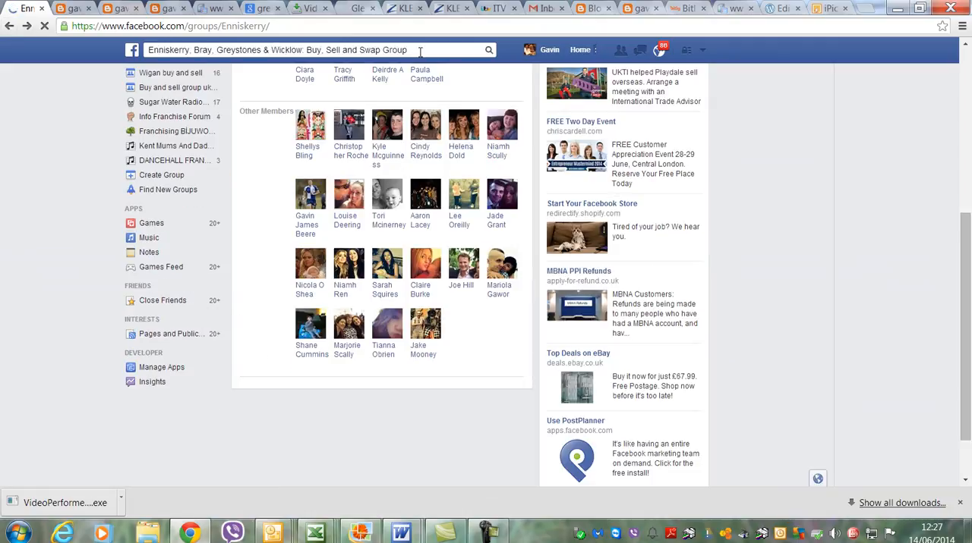
{"action": "left_click", "coordinate": [659, 48]}
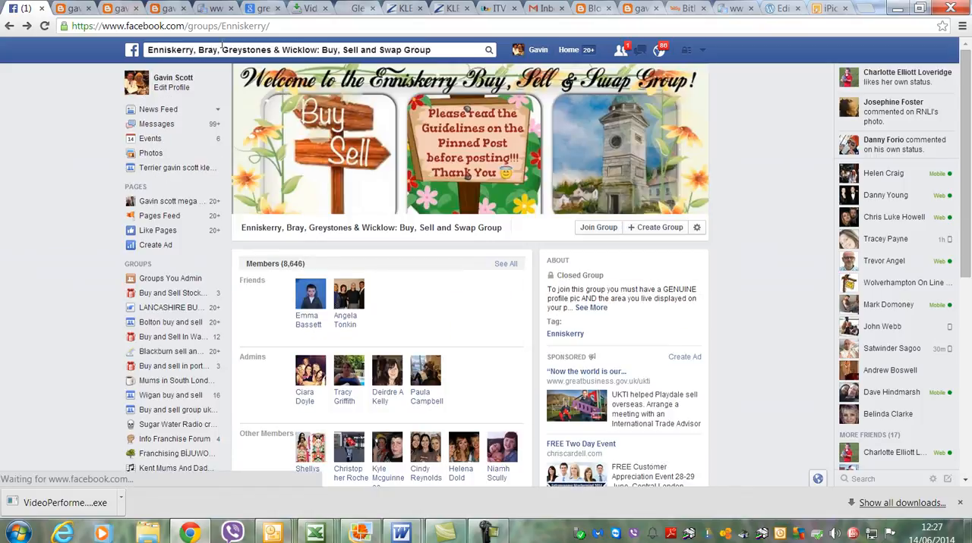
{"action": "scroll", "scroll_direction": "down", "scroll_amount": 3}
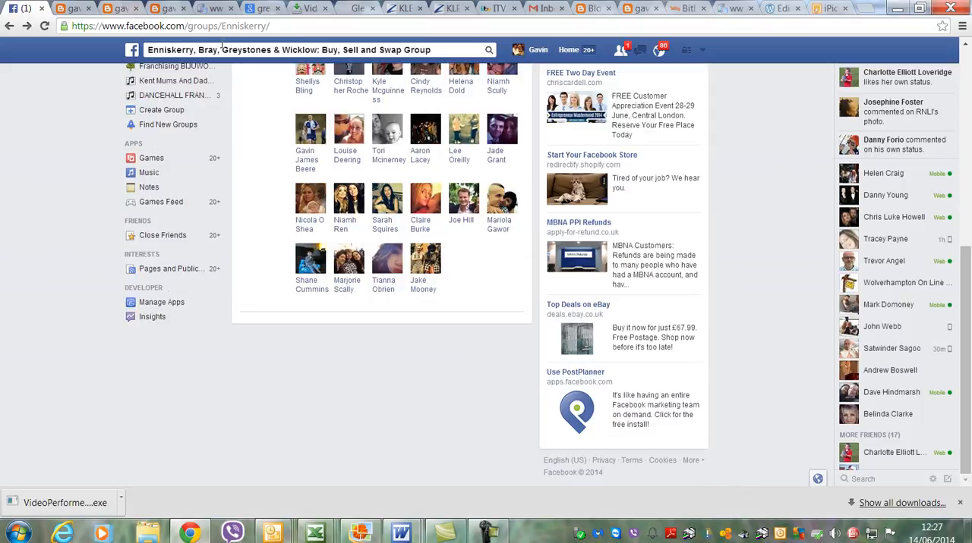
{"action": "left_click", "coordinate": [176, 80]}
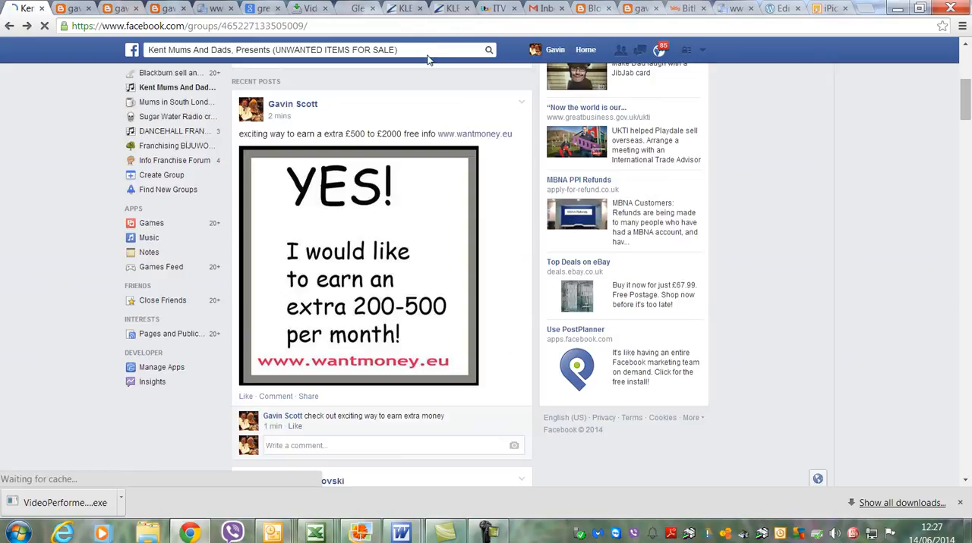
Search 'buy and sell groups' and request to join the Buy and Sell Exeter group.
{"action": "left_click", "coordinate": [304, 49]}
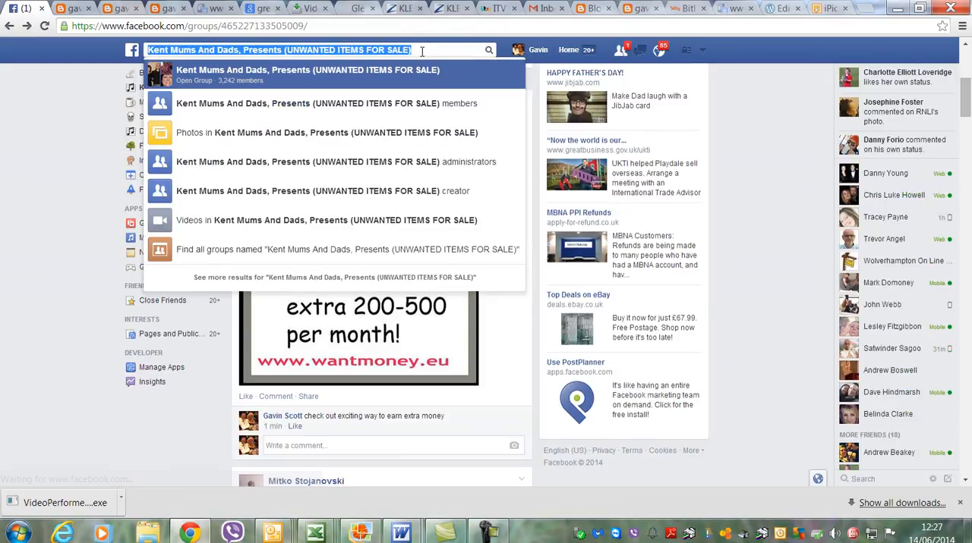
{"action": "type", "text": "buy and sell gr"}
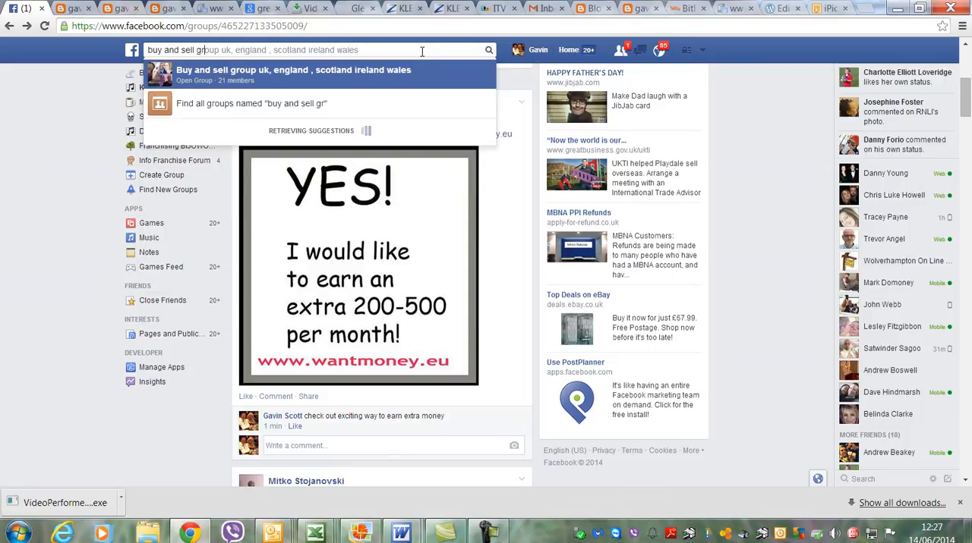
{"action": "type", "text": "buy and sell groups"}
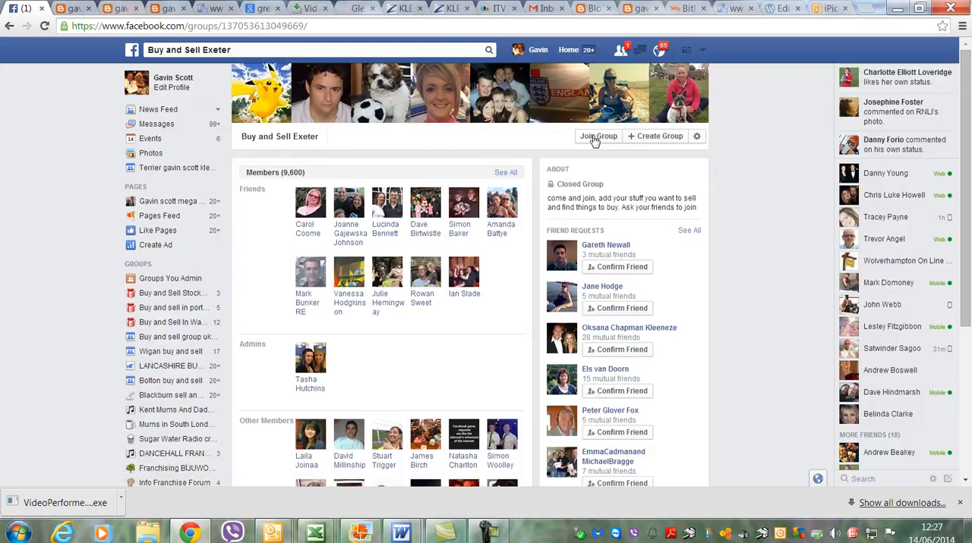
{"action": "left_click", "coordinate": [598, 136]}
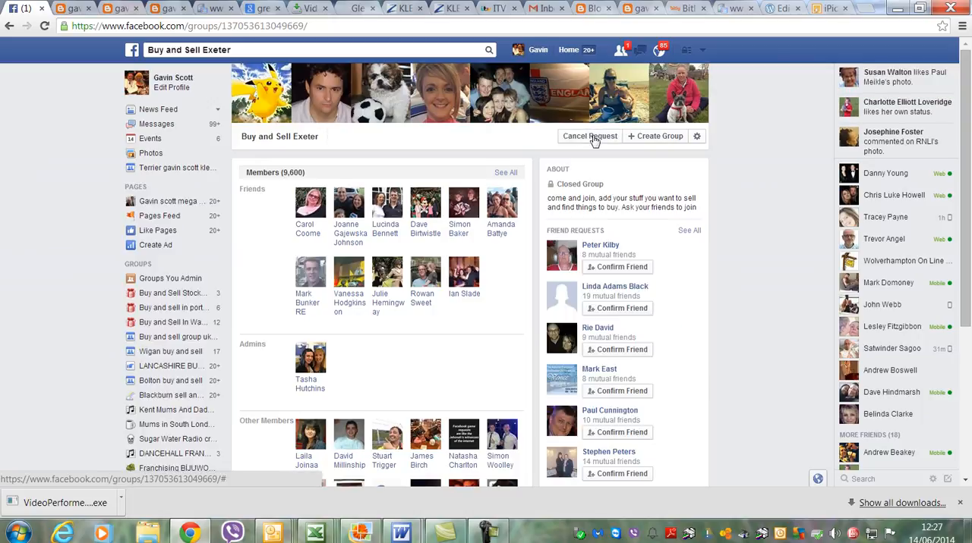